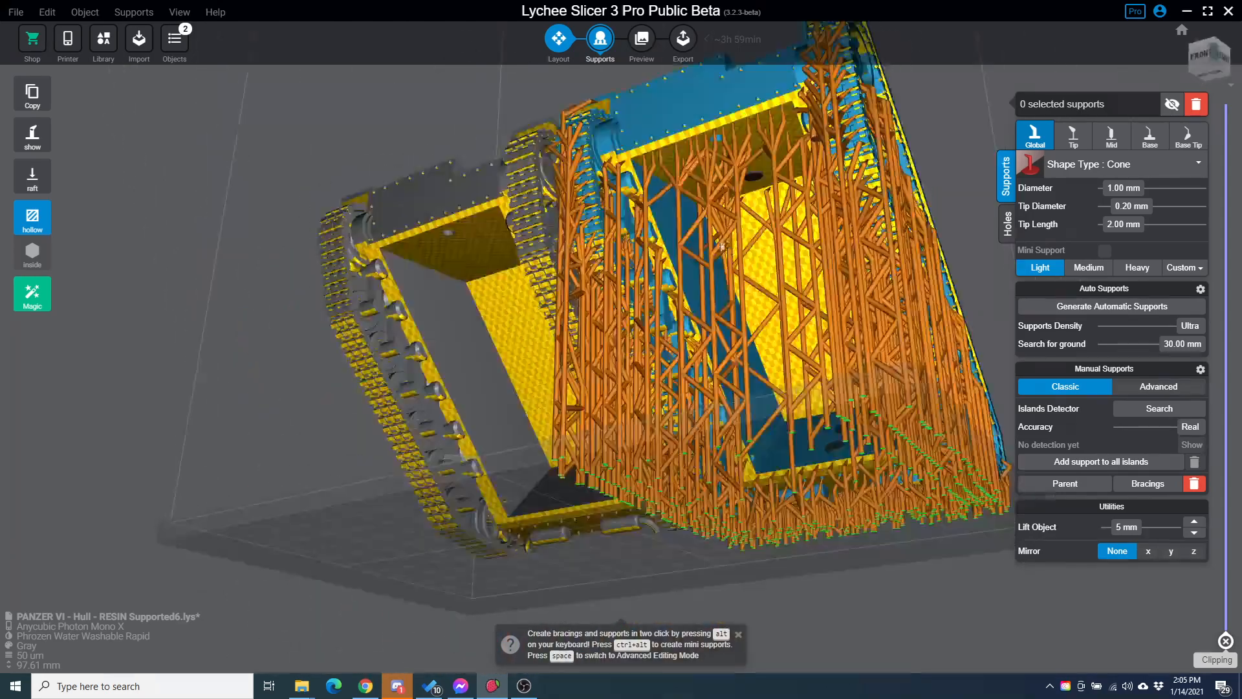
# Step: Inspect the hulls, then reload the supported hull from PANZER VI - Hull - RESIN COMBINE.stl
pyautogui.moveTo(713, 317); pyautogui.dragTo(436, 309)
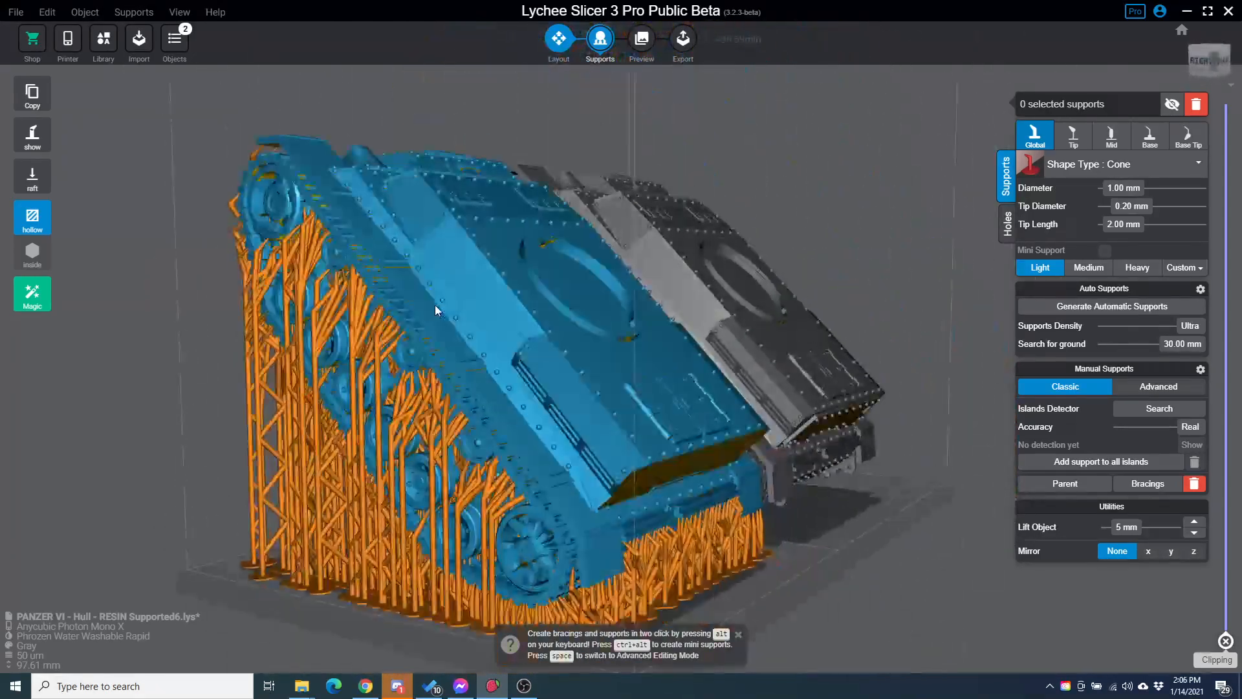
pyautogui.moveTo(436, 309); pyautogui.dragTo(293, 346)
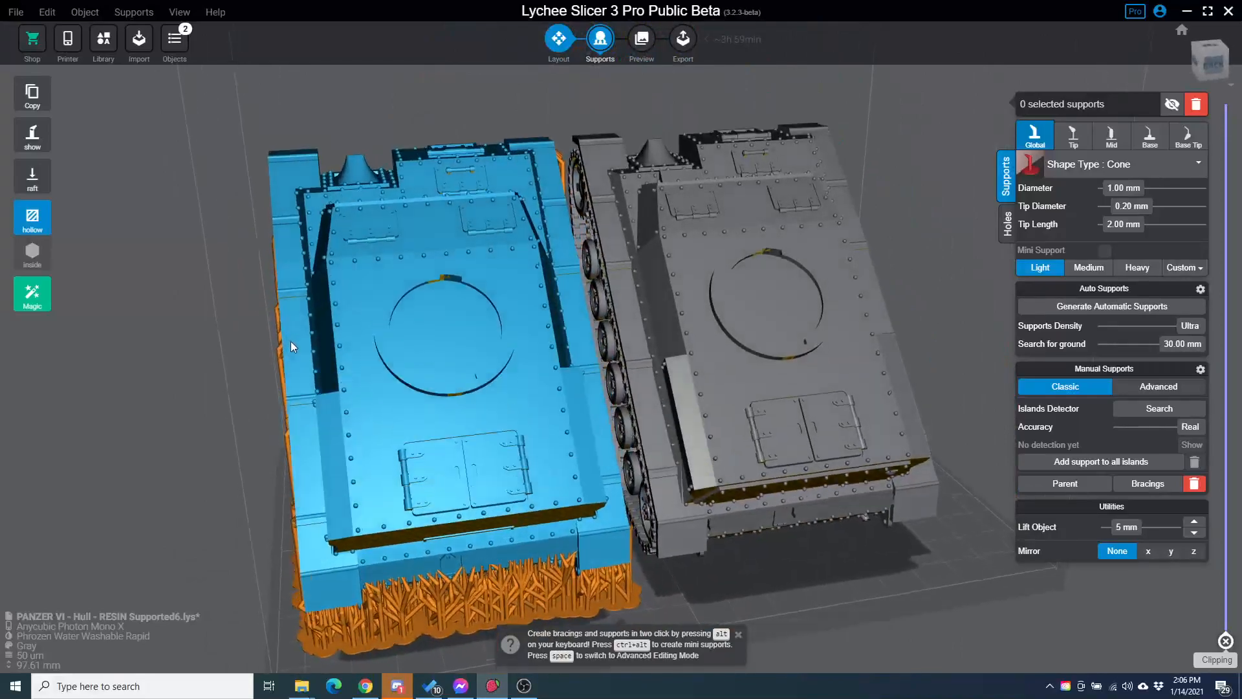
pyautogui.moveTo(290, 346); pyautogui.dragTo(405, 342)
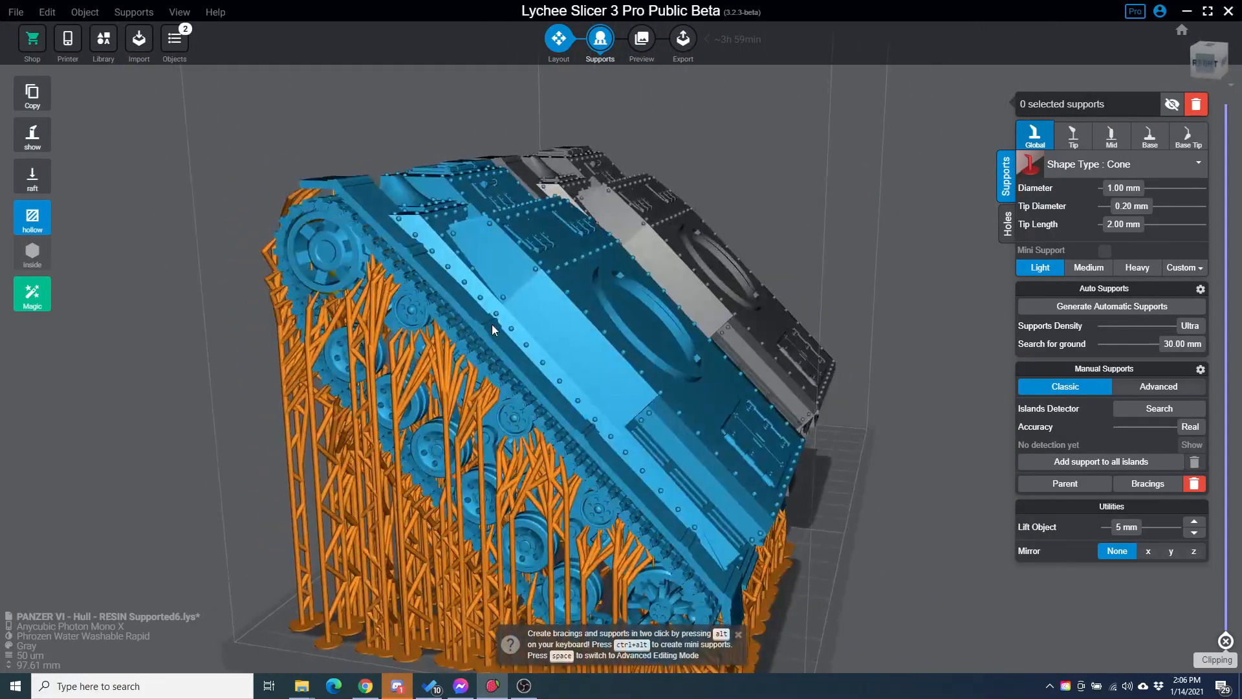
pyautogui.moveTo(491, 330); pyautogui.dragTo(151, 305)
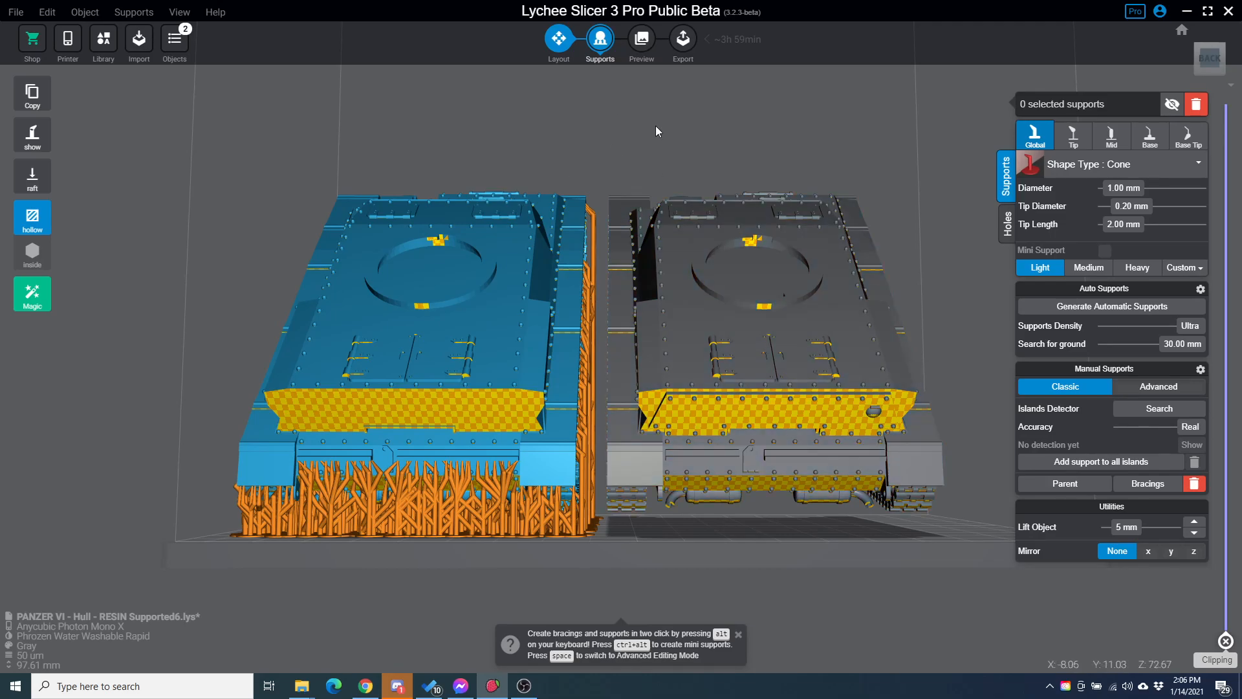
pyautogui.moveTo(559, 37)
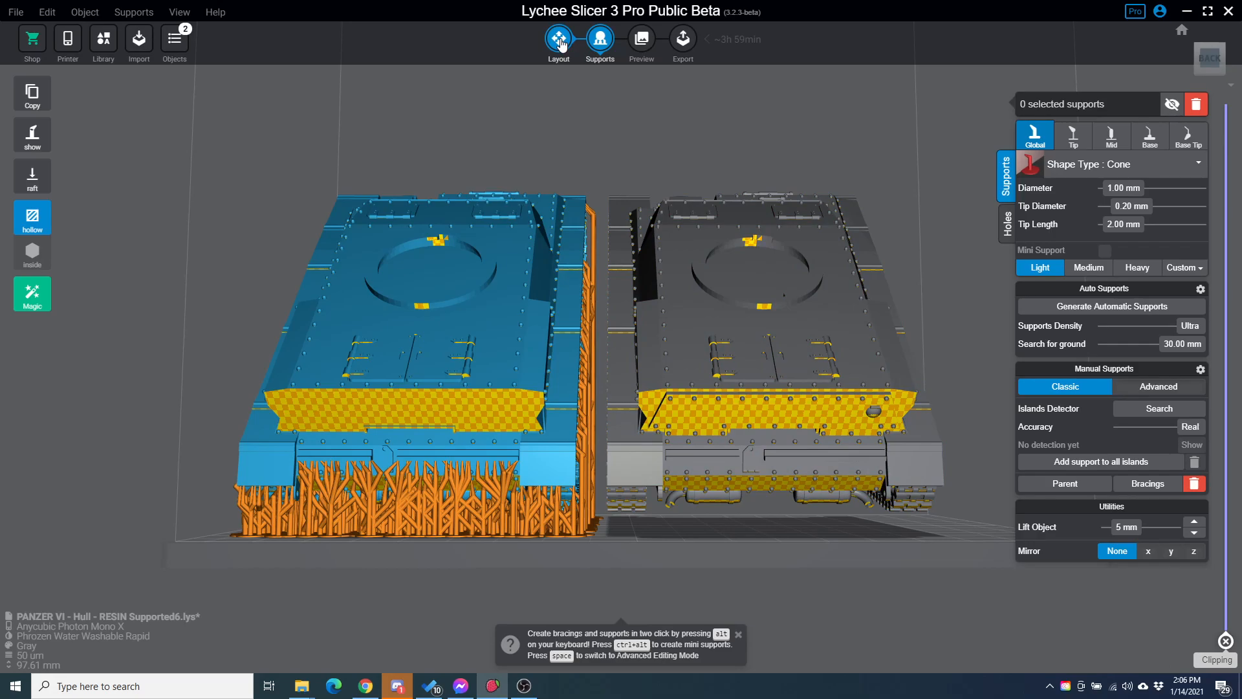
pyautogui.click(558, 39)
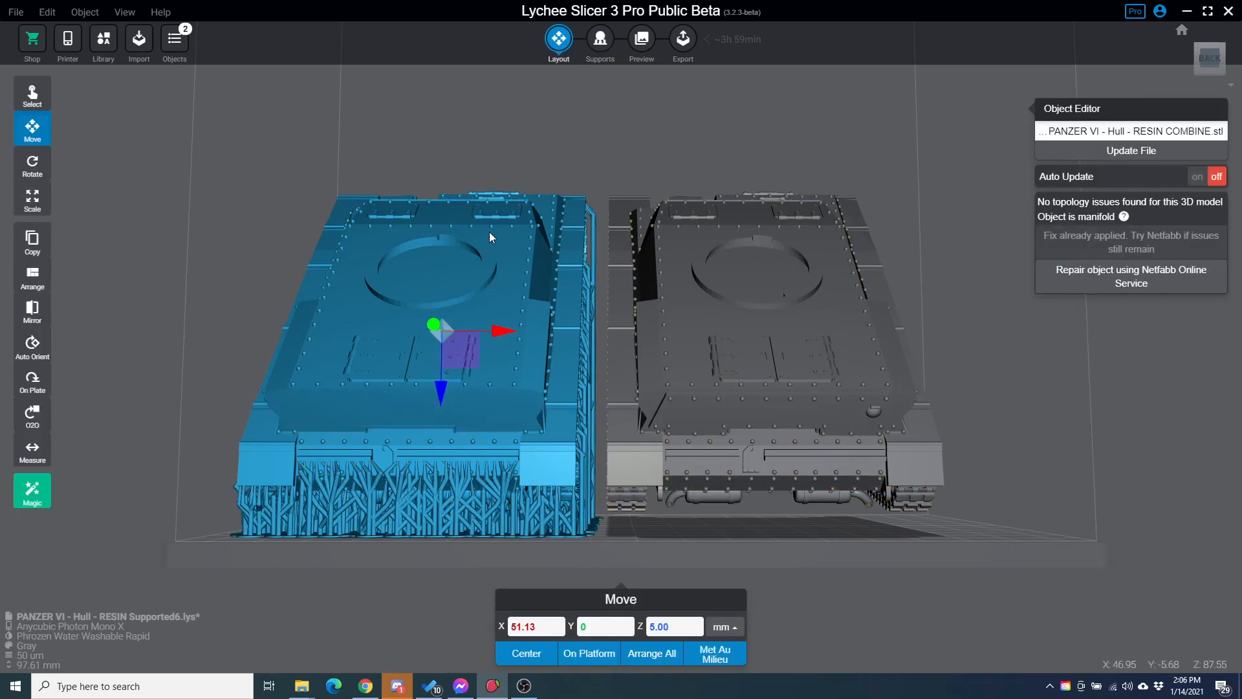
pyautogui.moveTo(1122, 123)
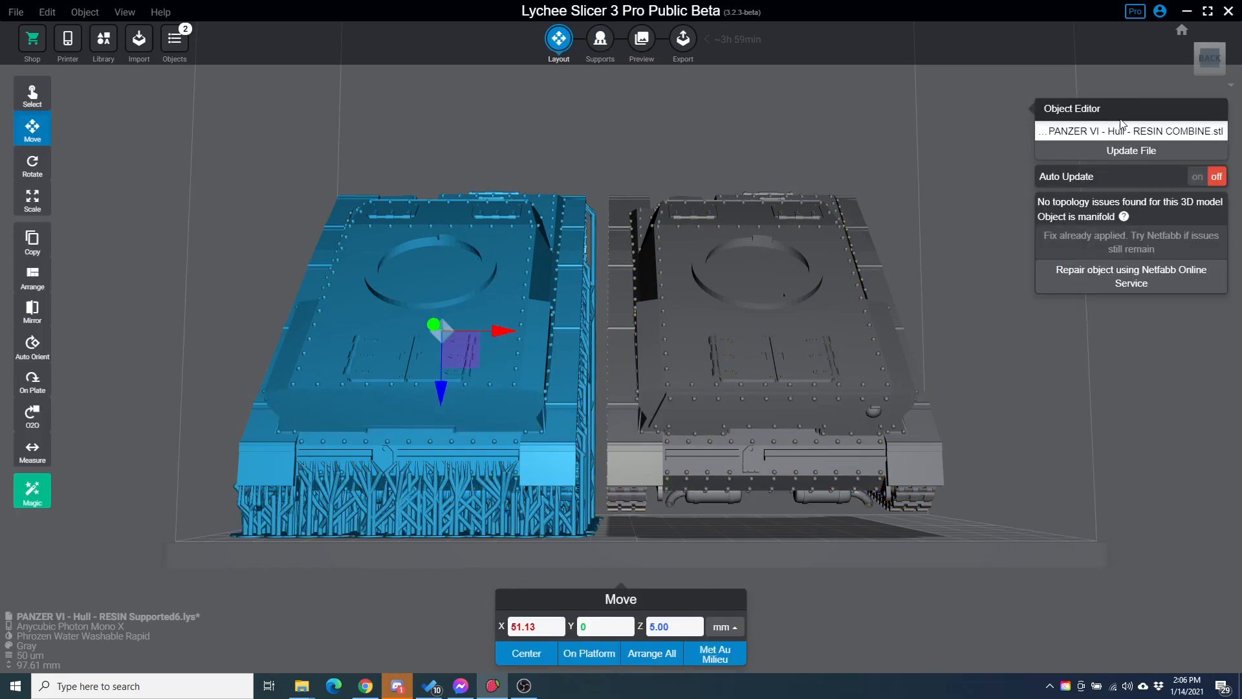
pyautogui.moveTo(1131, 131)
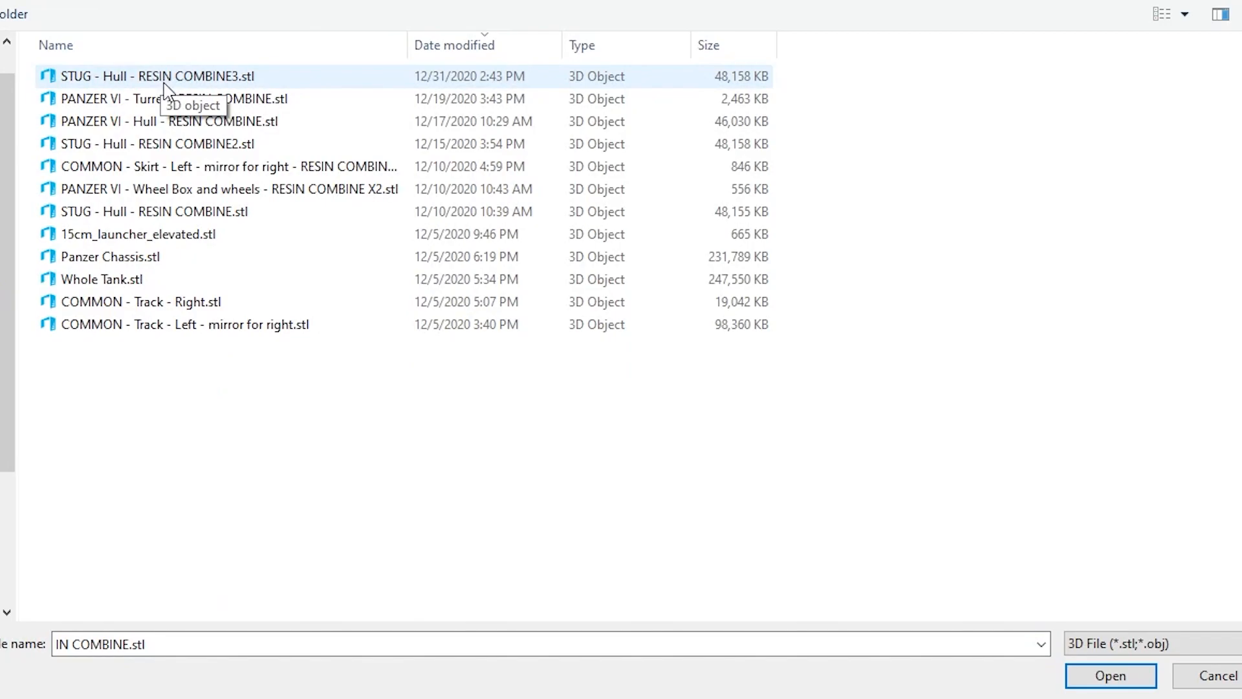
pyautogui.click(168, 121)
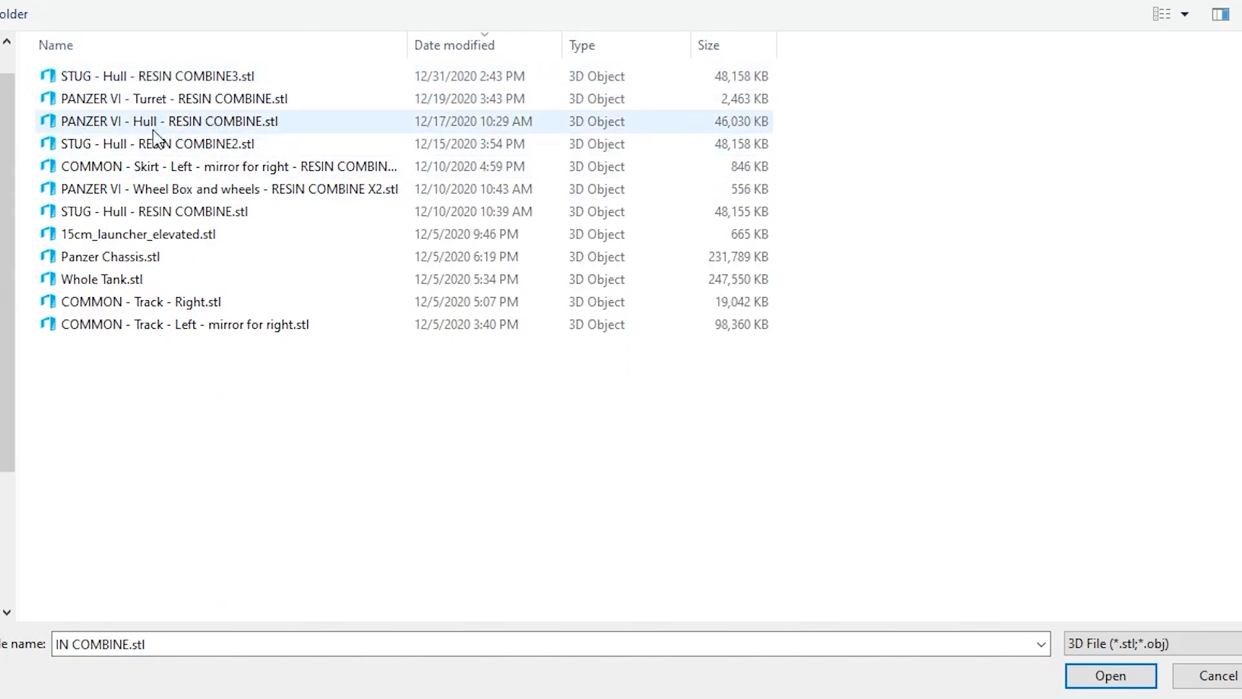
pyautogui.moveTo(179, 128)
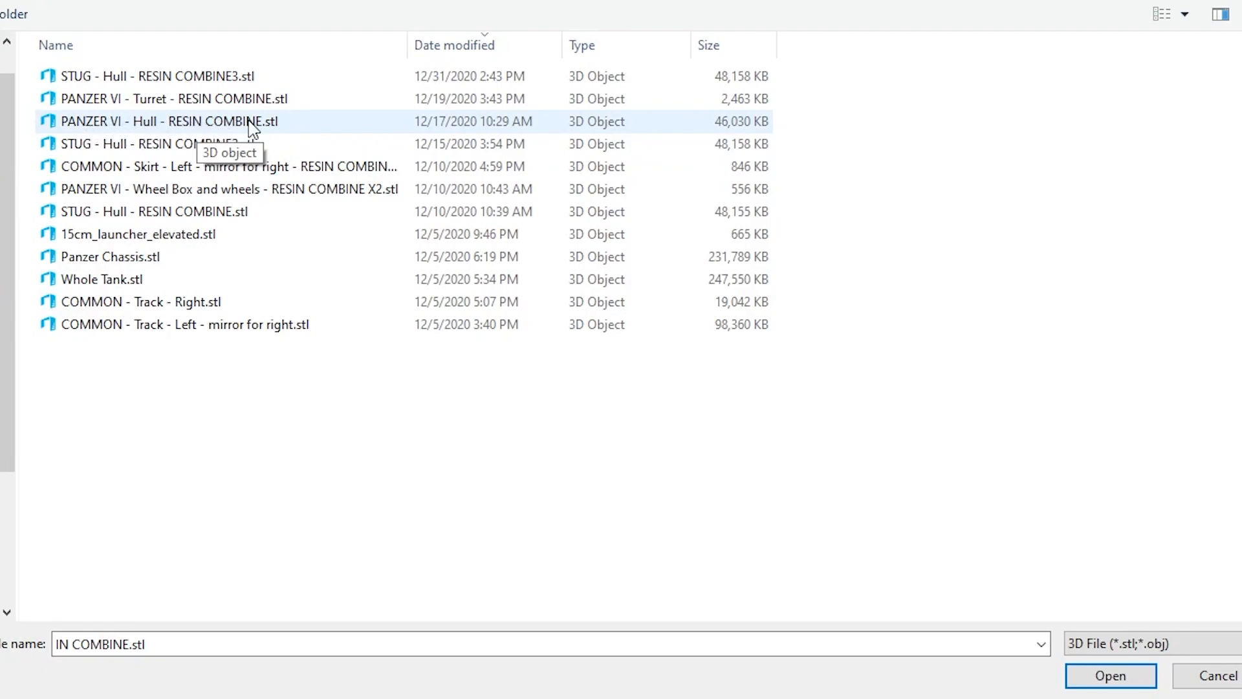
pyautogui.click(1108, 676)
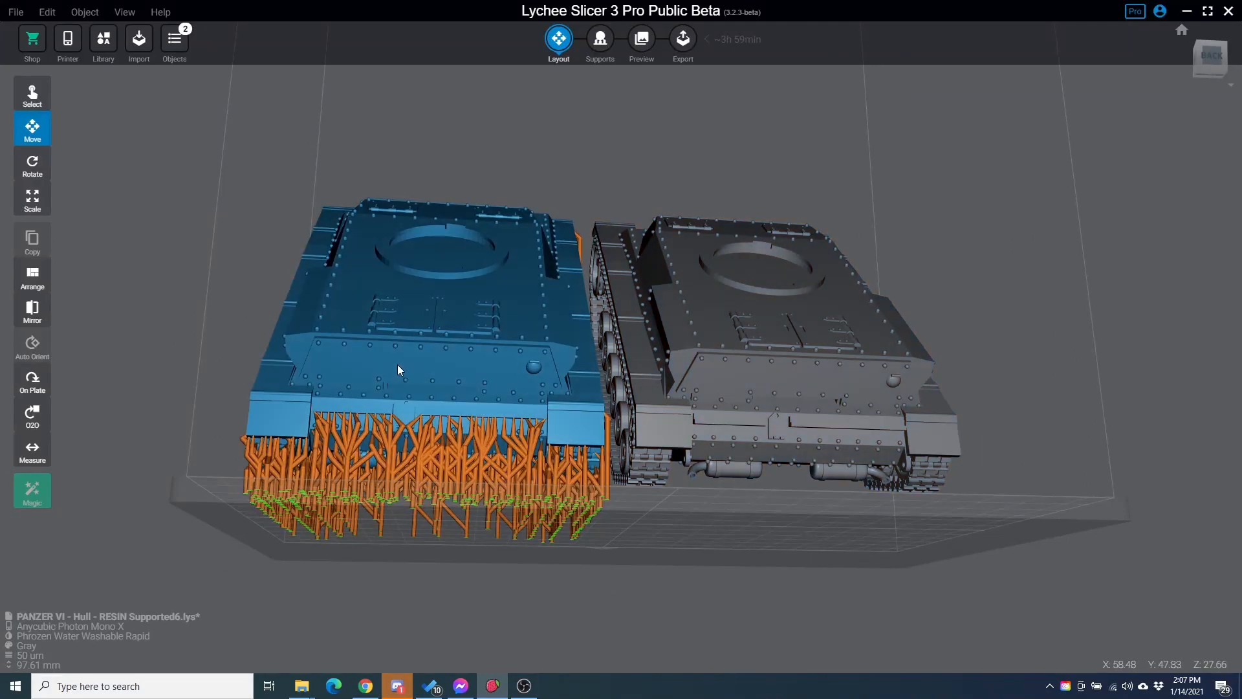
pyautogui.moveTo(321, 249)
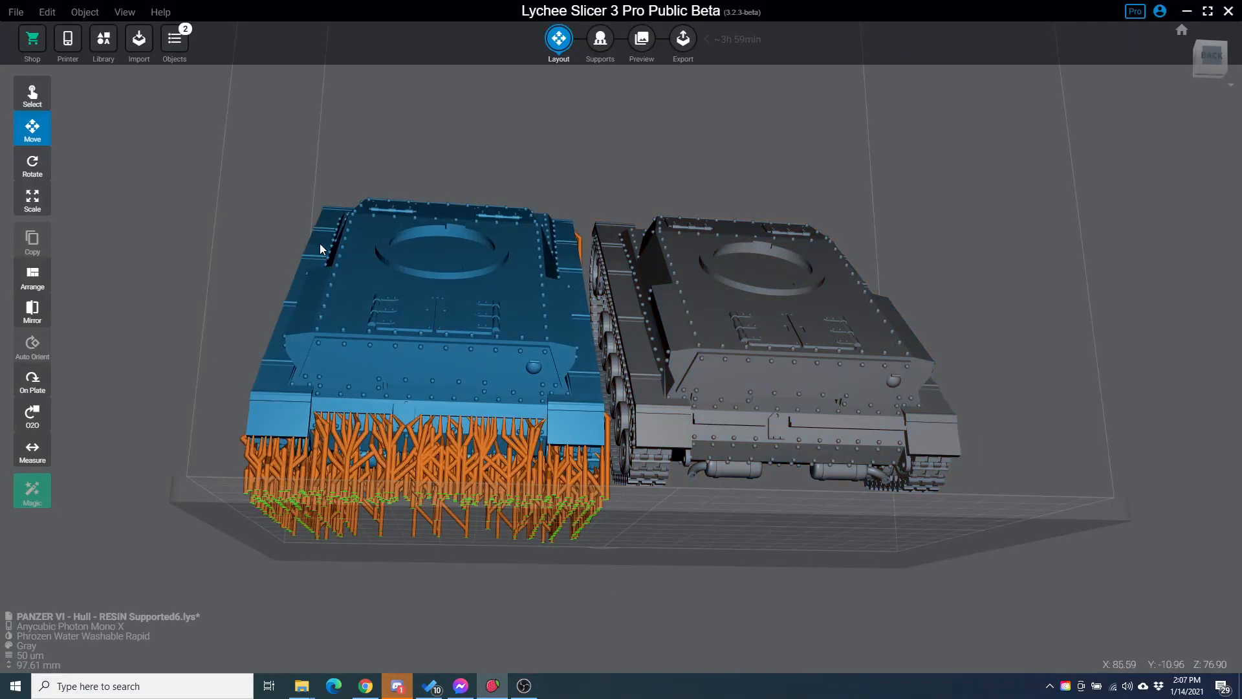
# Step: Place a classic support under the updated hull's front plate and view it from the side
pyautogui.click(599, 38)
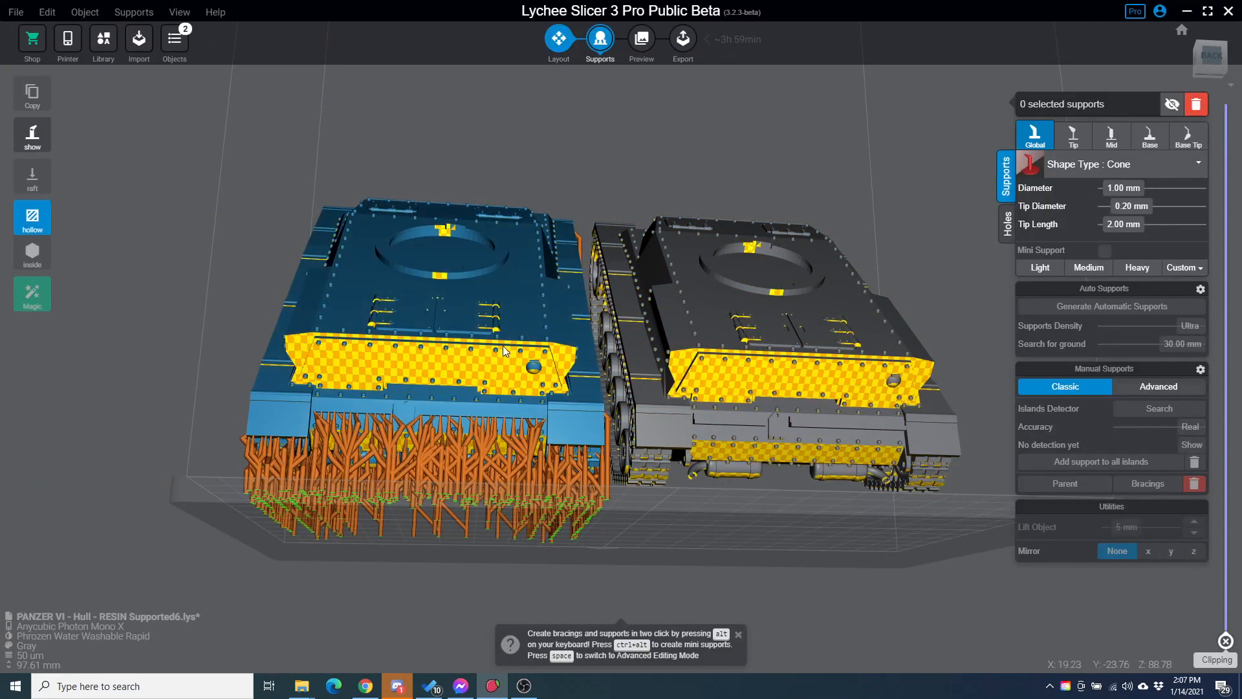
pyautogui.click(448, 356)
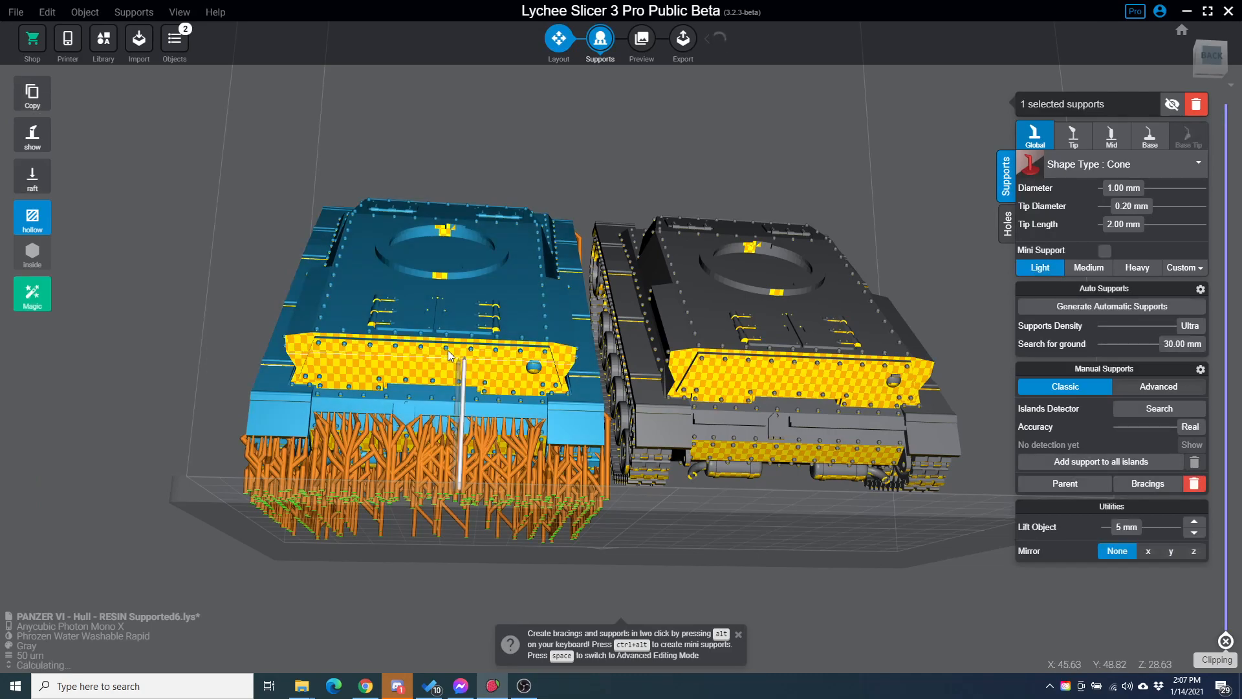
pyautogui.moveTo(475, 356); pyautogui.dragTo(475, 365)
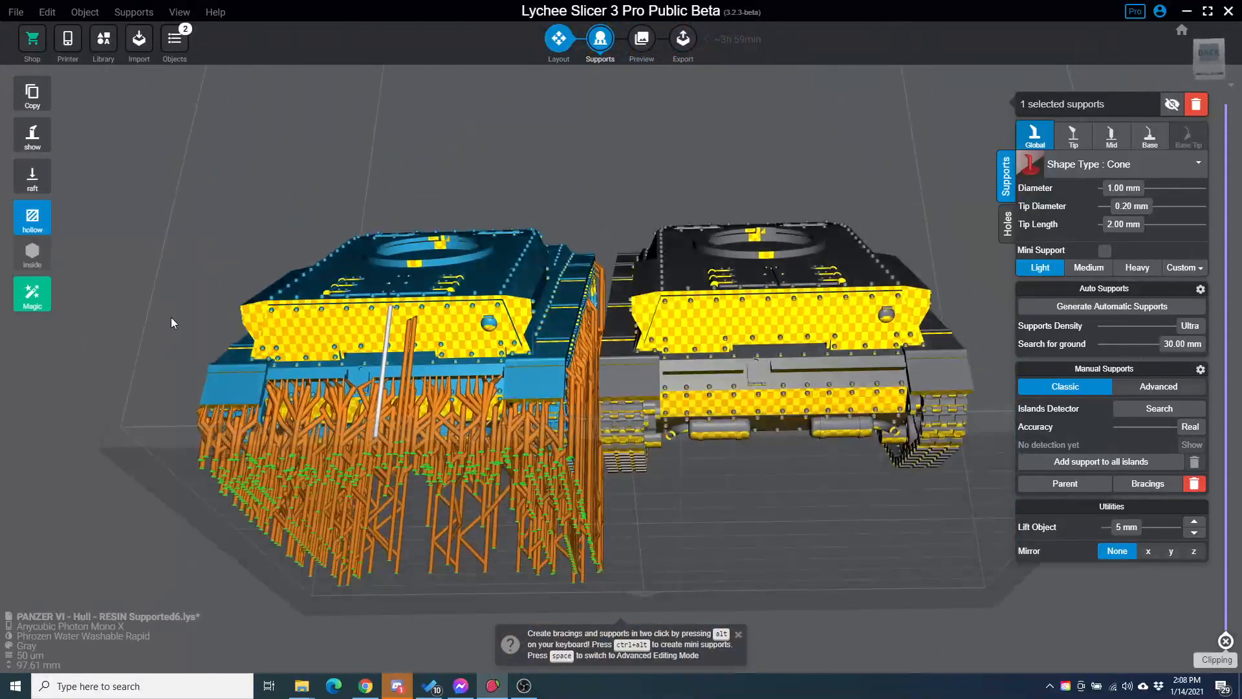
pyautogui.click(558, 40)
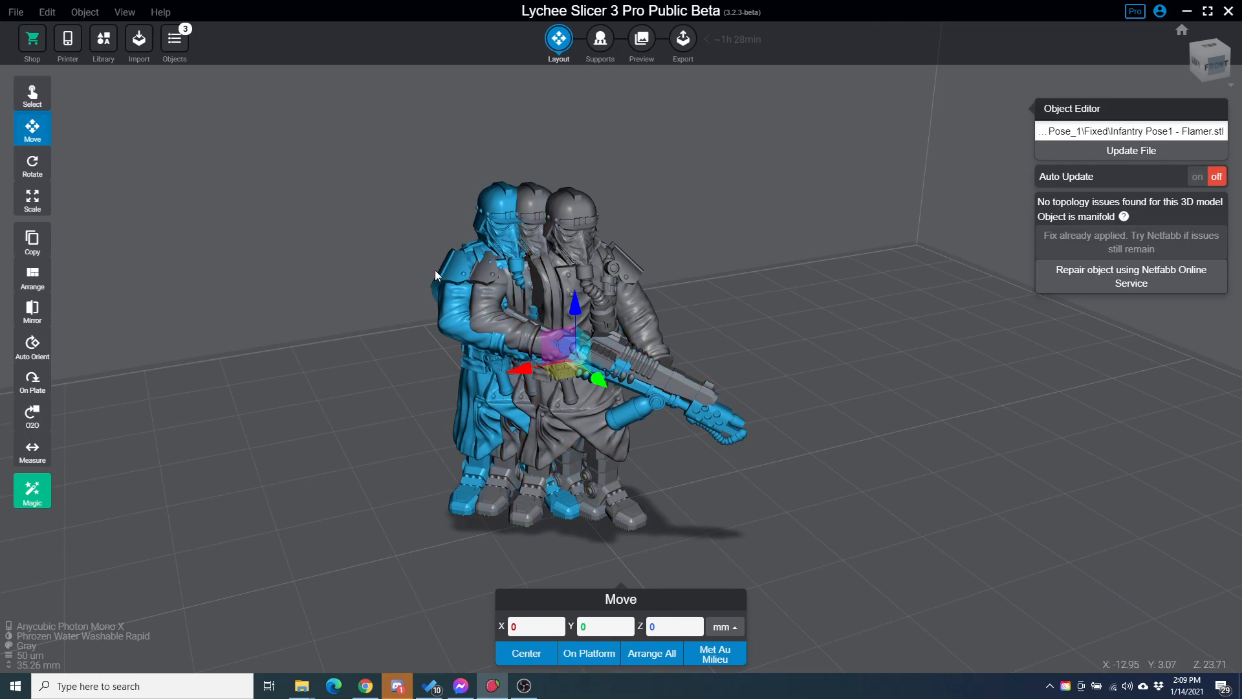
pyautogui.moveTo(303, 319)
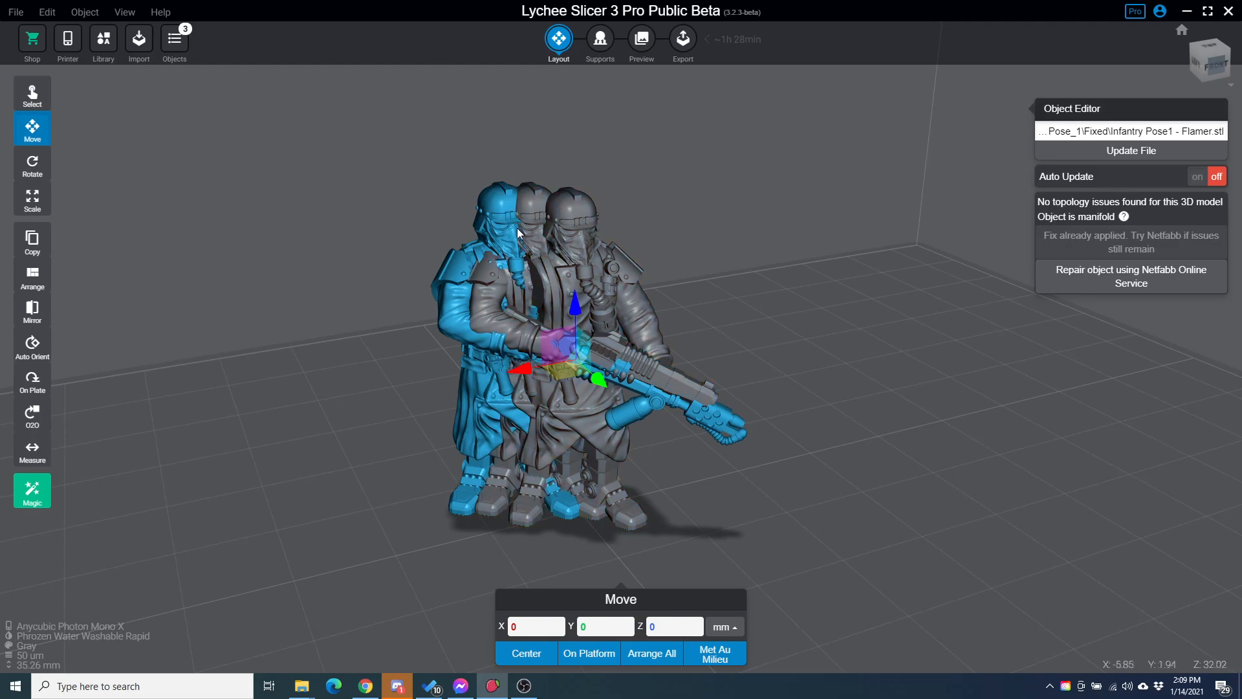
pyautogui.moveTo(749, 420)
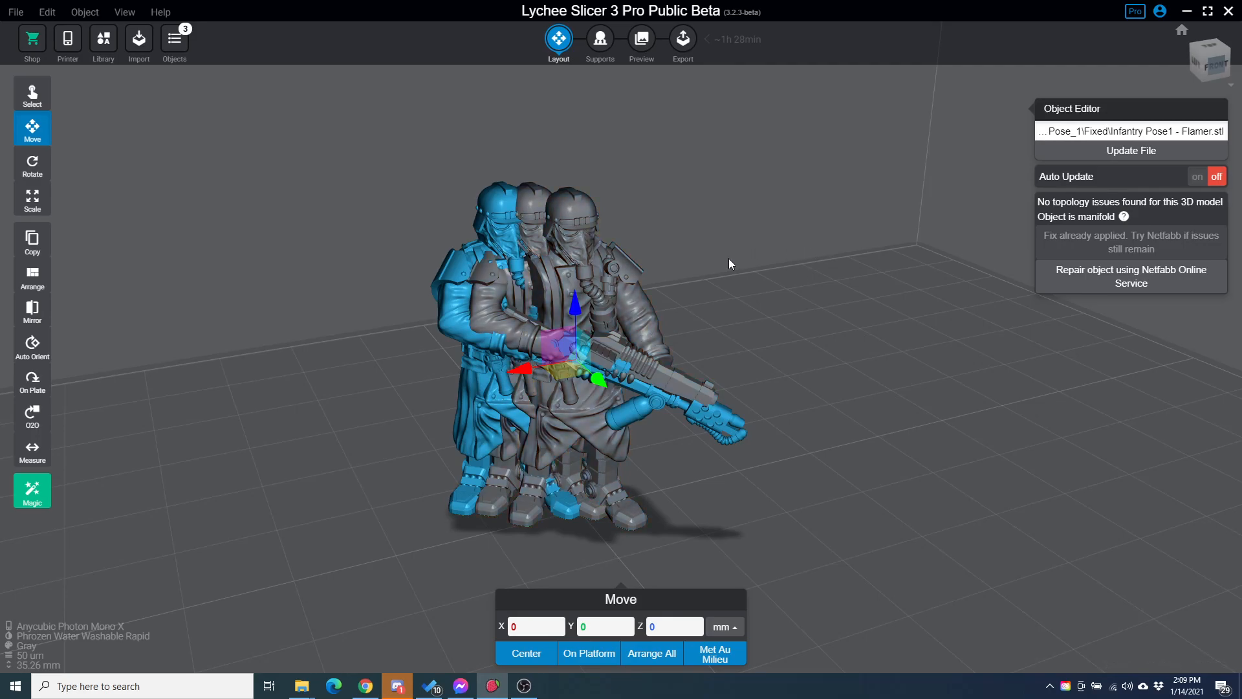
pyautogui.moveTo(761, 55)
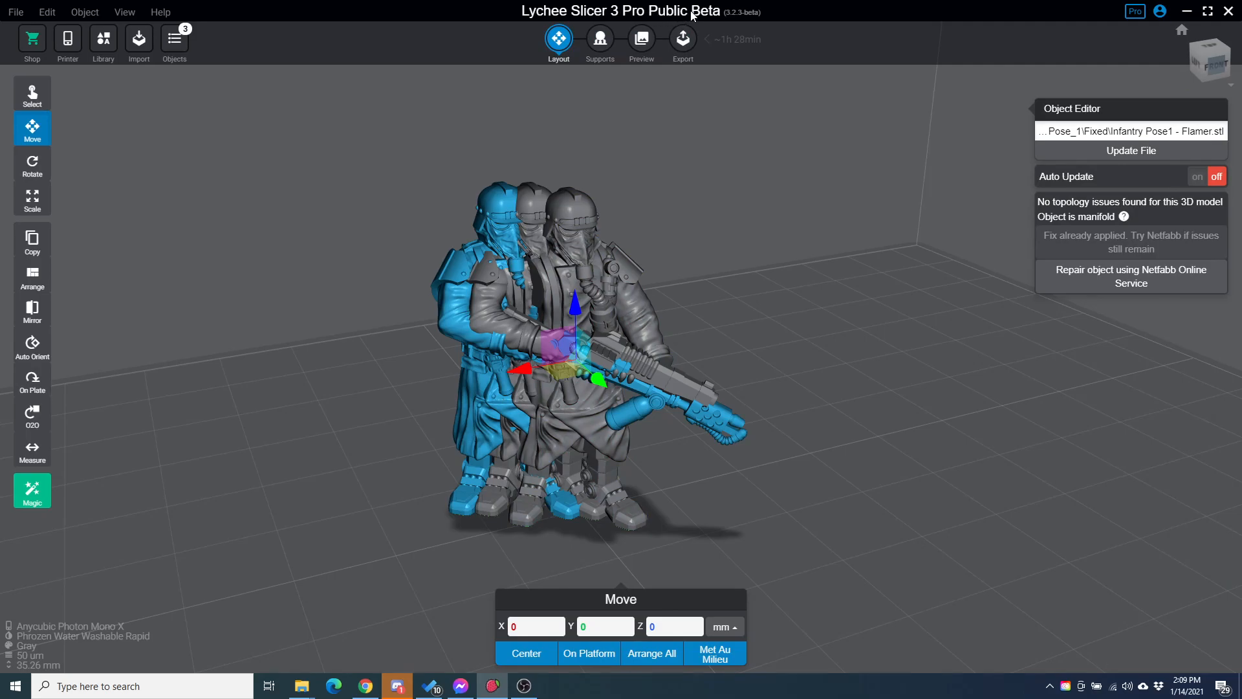
pyautogui.moveTo(787, 15)
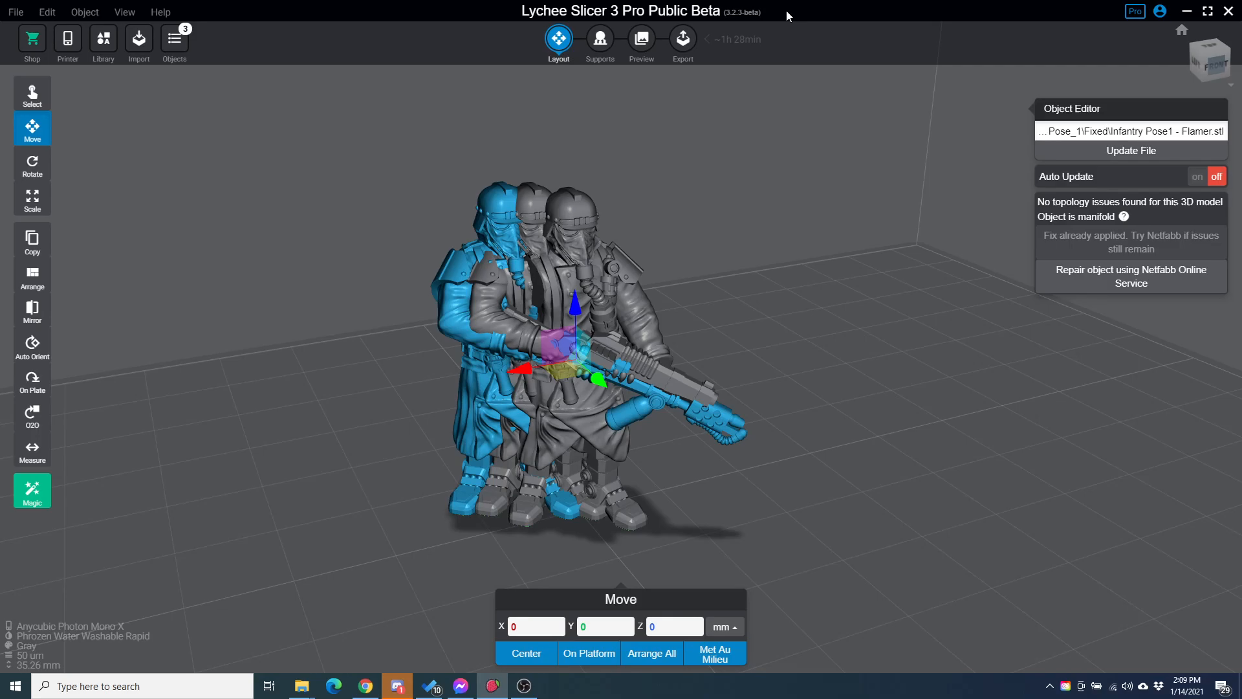
pyautogui.moveTo(735, 265)
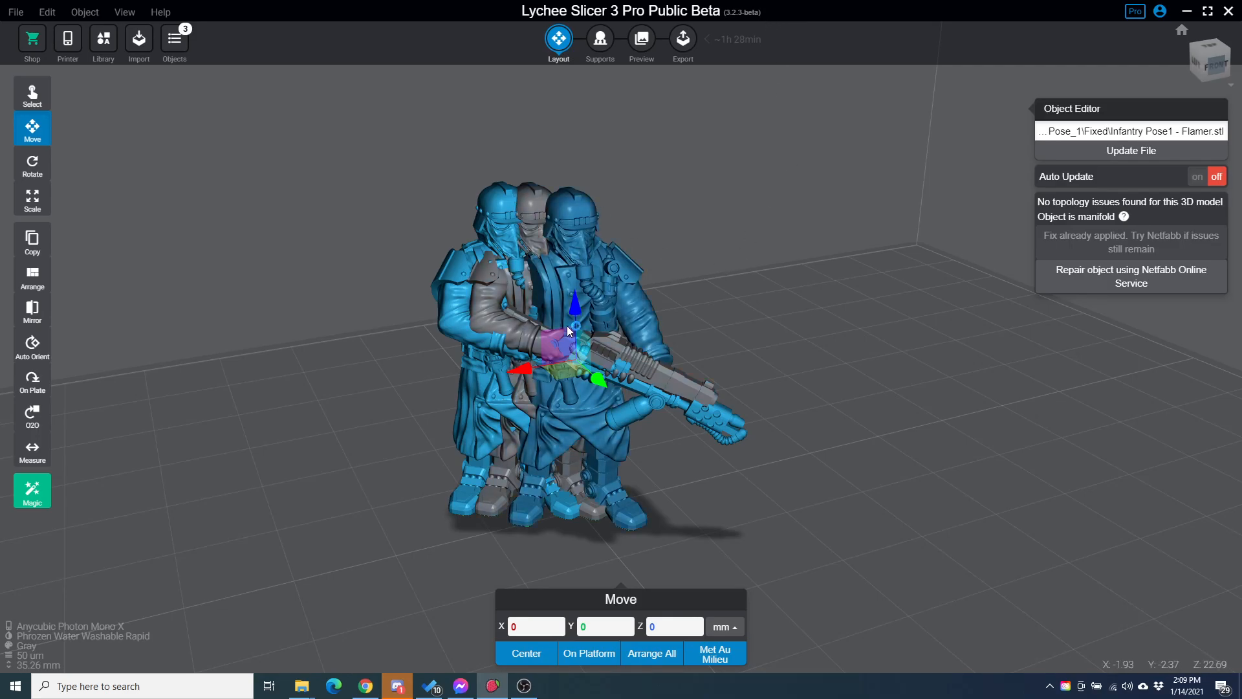
# Step: Drag one flamer figure to the right, clear of the overlapping group
pyautogui.moveTo(571, 341); pyautogui.dragTo(895, 317)
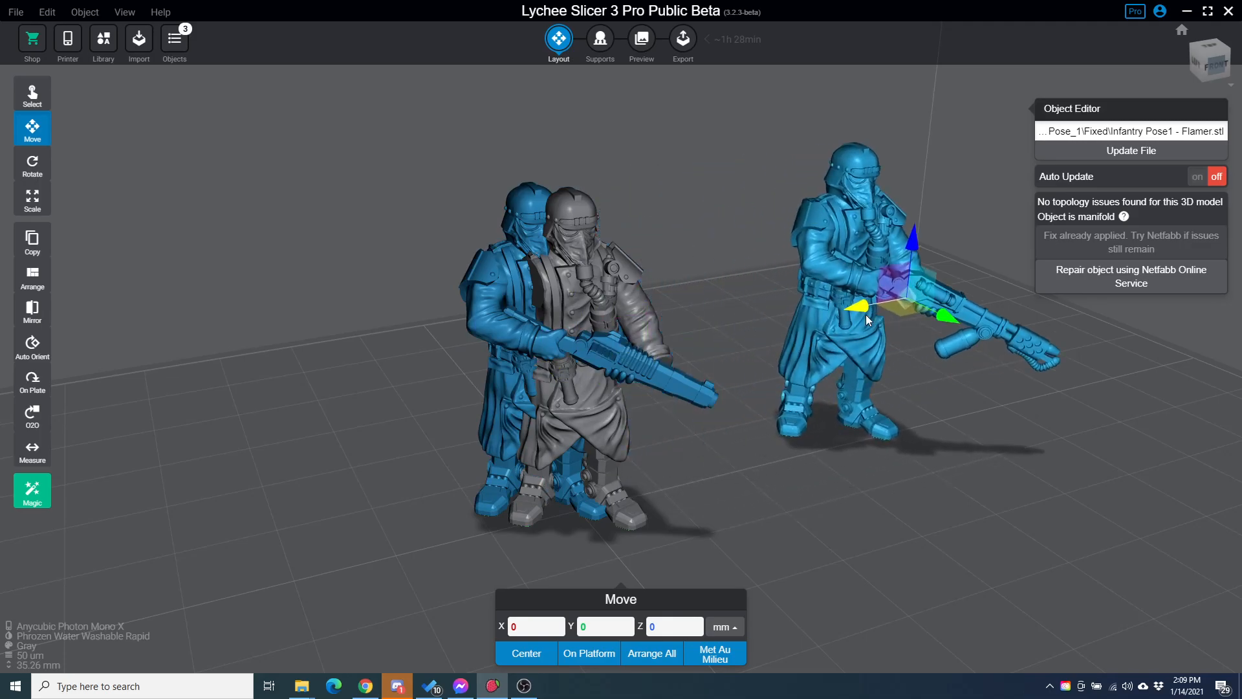
# Step: Auto-support the separated flamer figure, accept the summary, and return to Layout
pyautogui.click(599, 38)
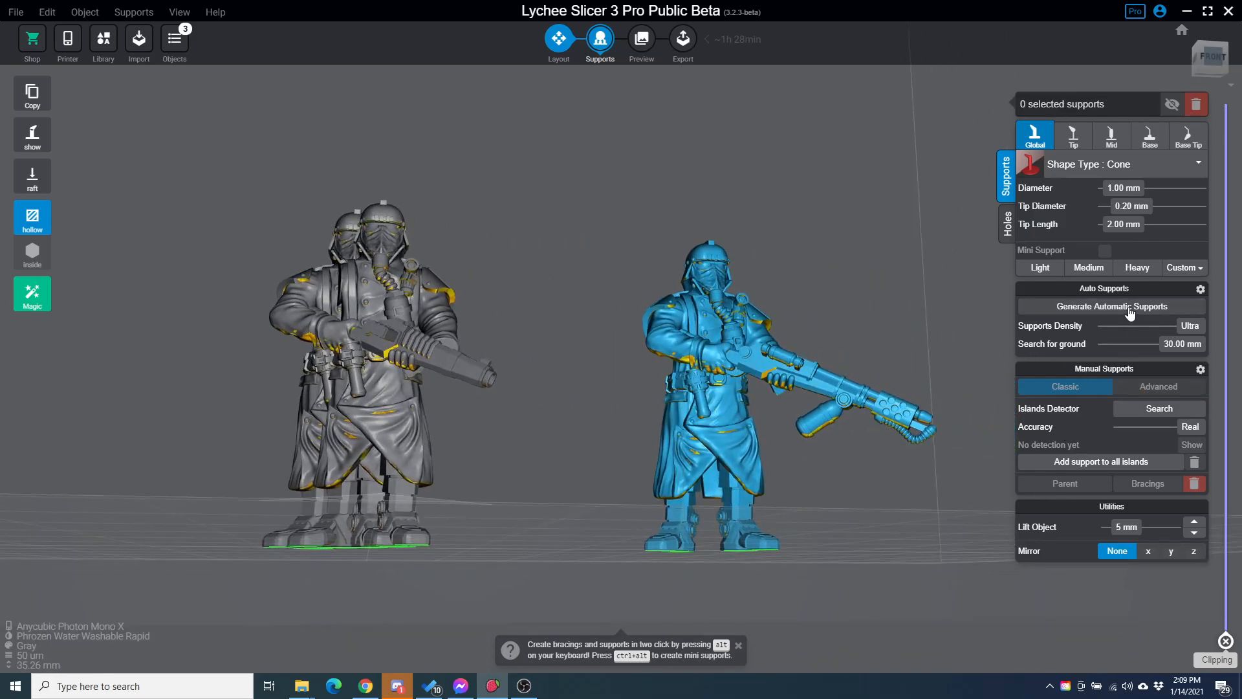
pyautogui.click(1110, 306)
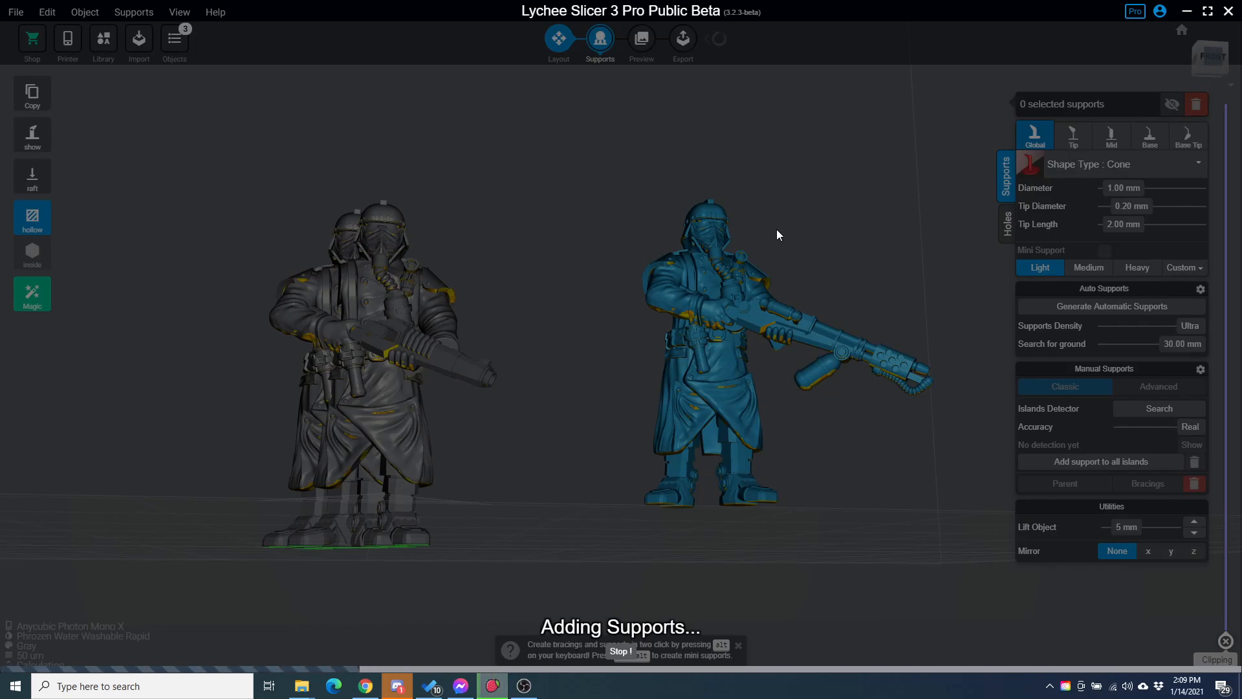
pyautogui.click(1109, 307)
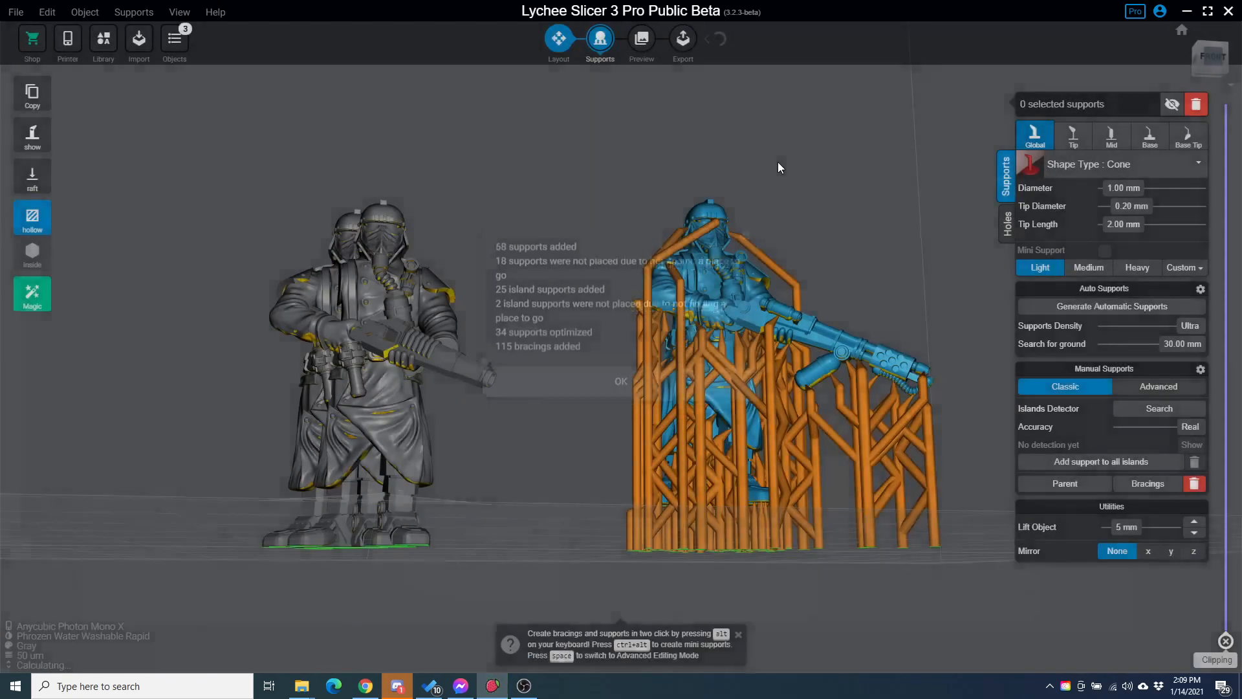
pyautogui.click(621, 381)
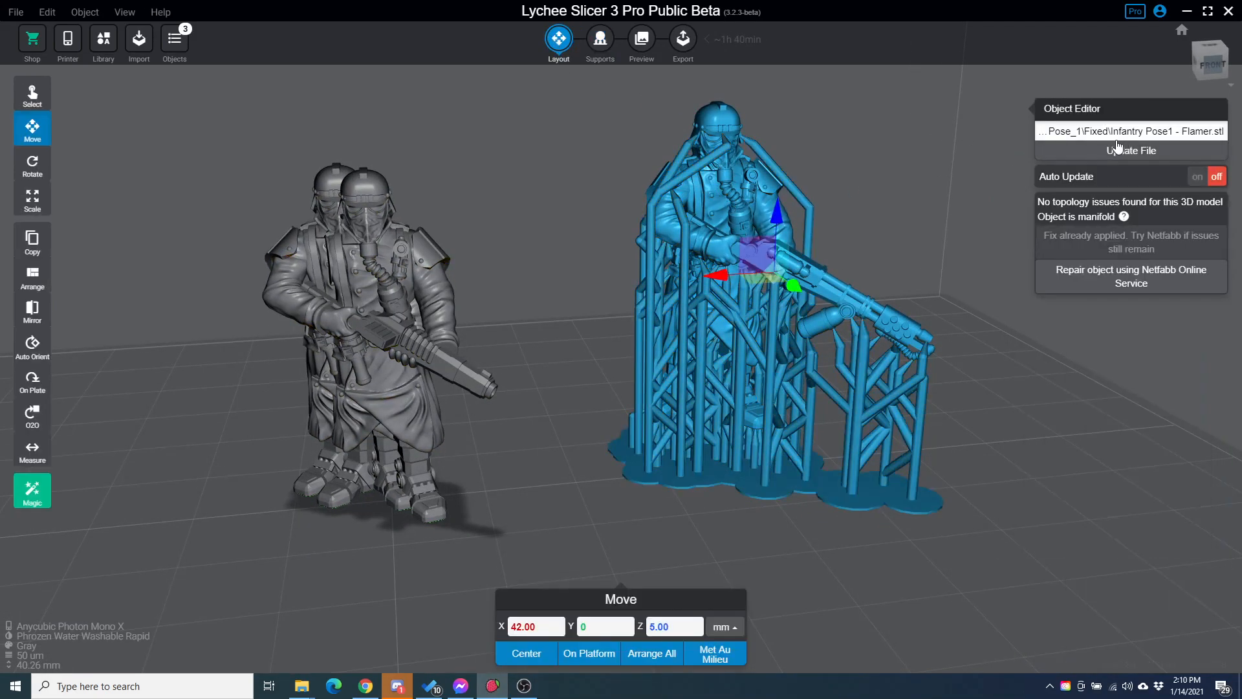
# Step: Reload the supported figure from Infantry Pose1 - Lasgun.stl and orbit to inspect the new gun
pyautogui.click(1129, 149)
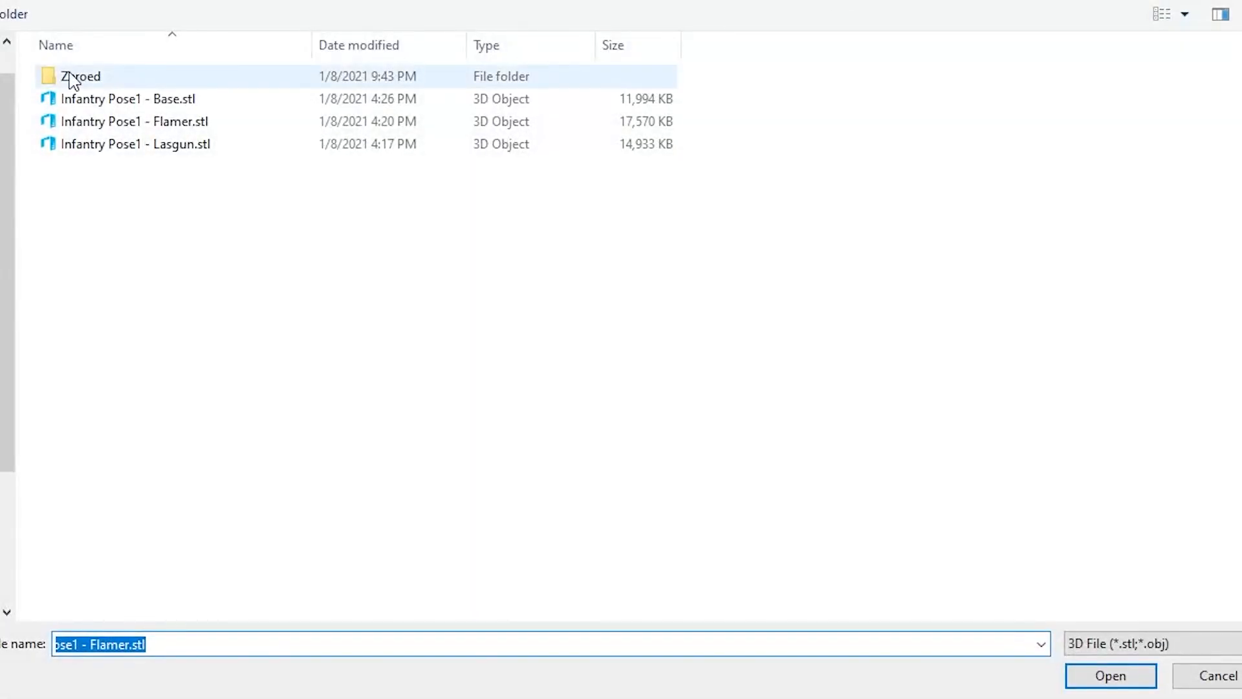
pyautogui.click(135, 144)
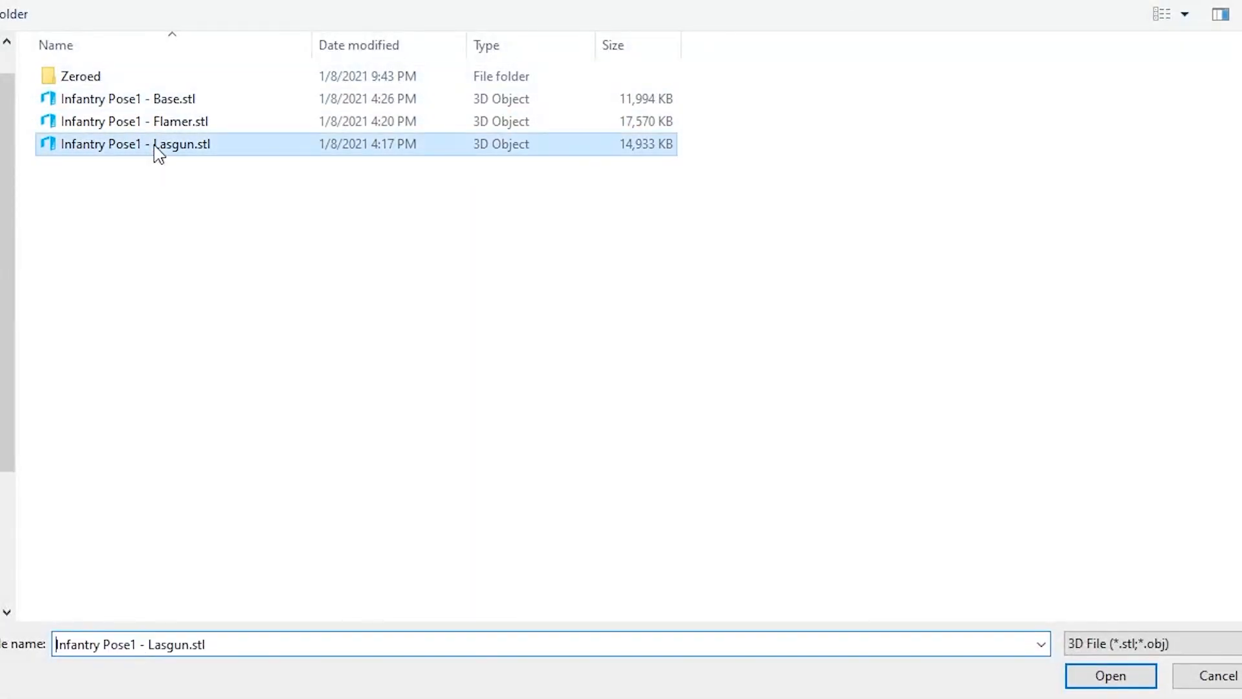
pyautogui.click(1110, 676)
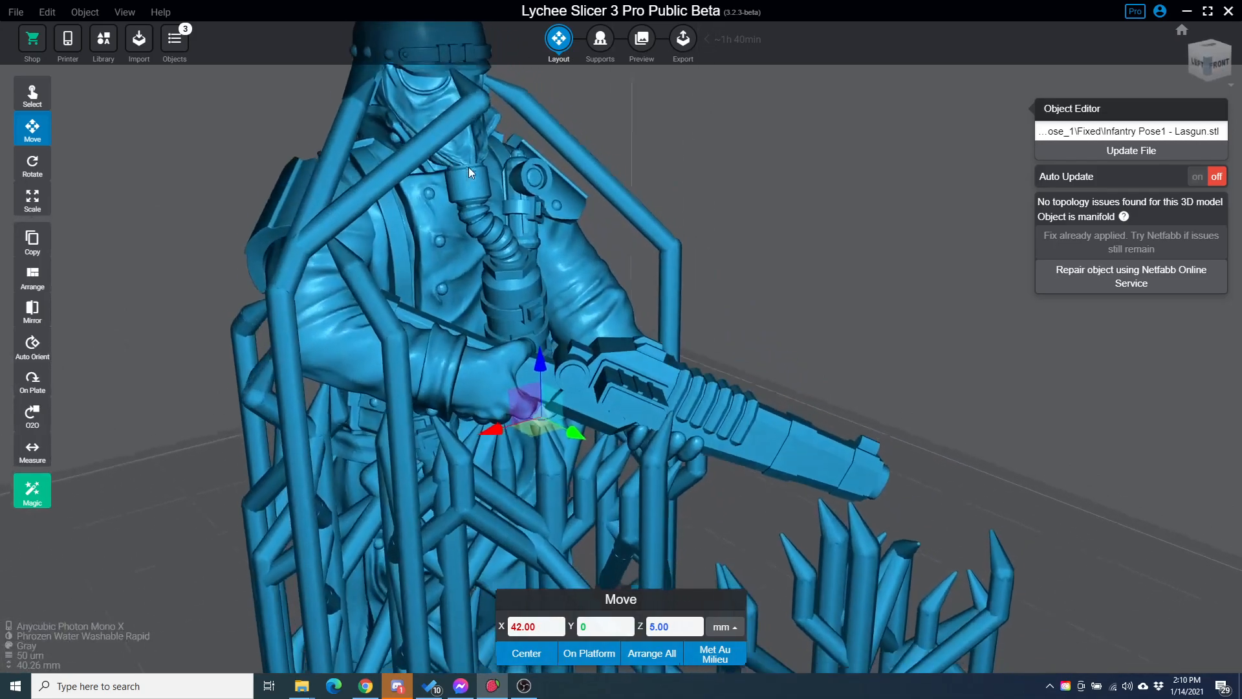
pyautogui.moveTo(467, 174); pyautogui.dragTo(479, 317)
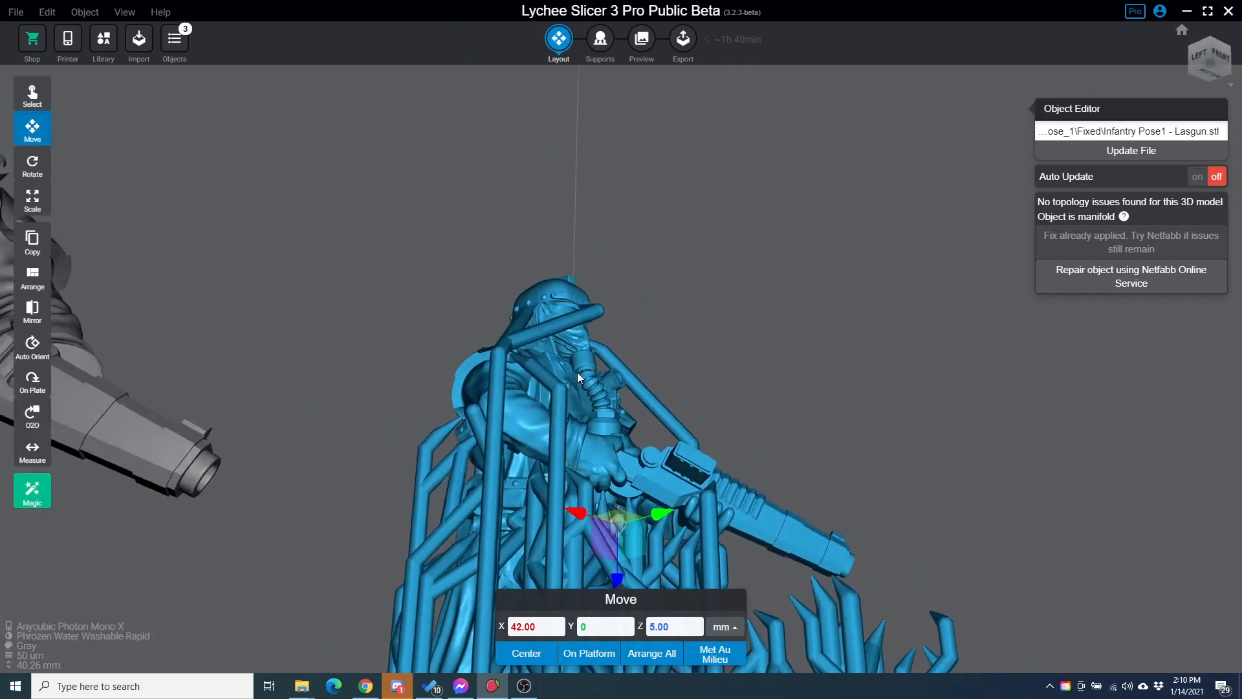
pyautogui.moveTo(579, 378); pyautogui.dragTo(744, 468)
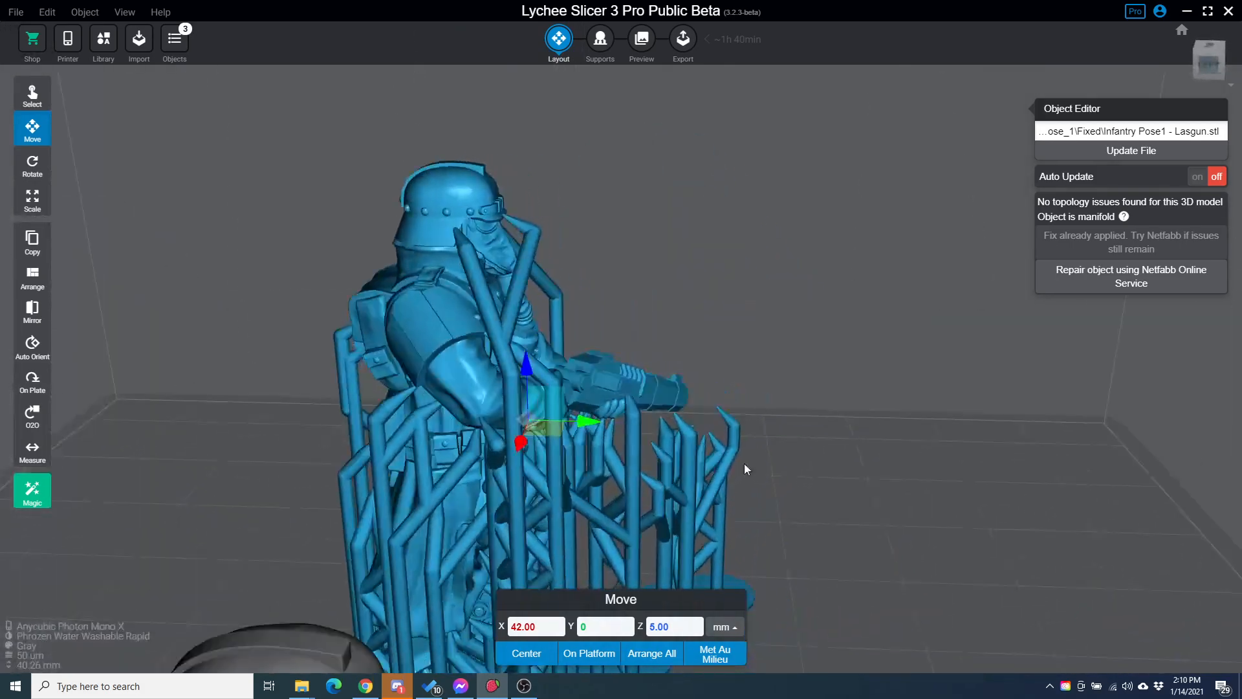
pyautogui.moveTo(745, 469); pyautogui.dragTo(400, 375)
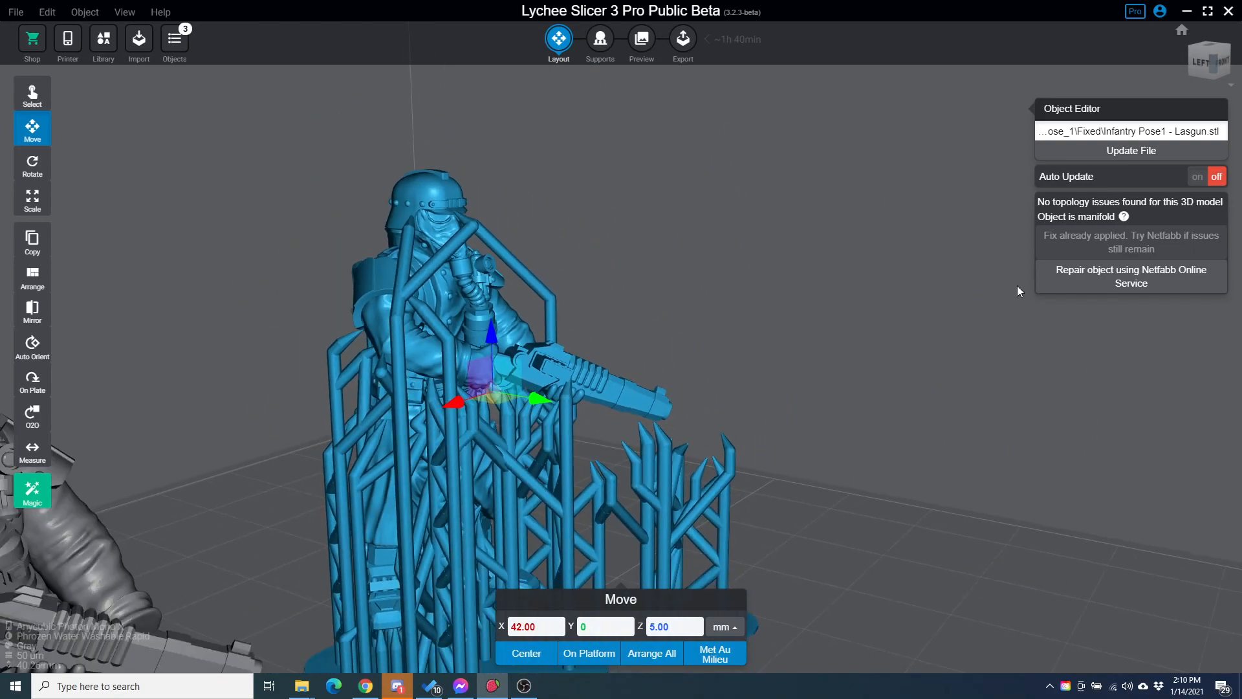
# Step: Reload the supported figure from Infantry Pose1 - Flamer.stl
pyautogui.click(1130, 151)
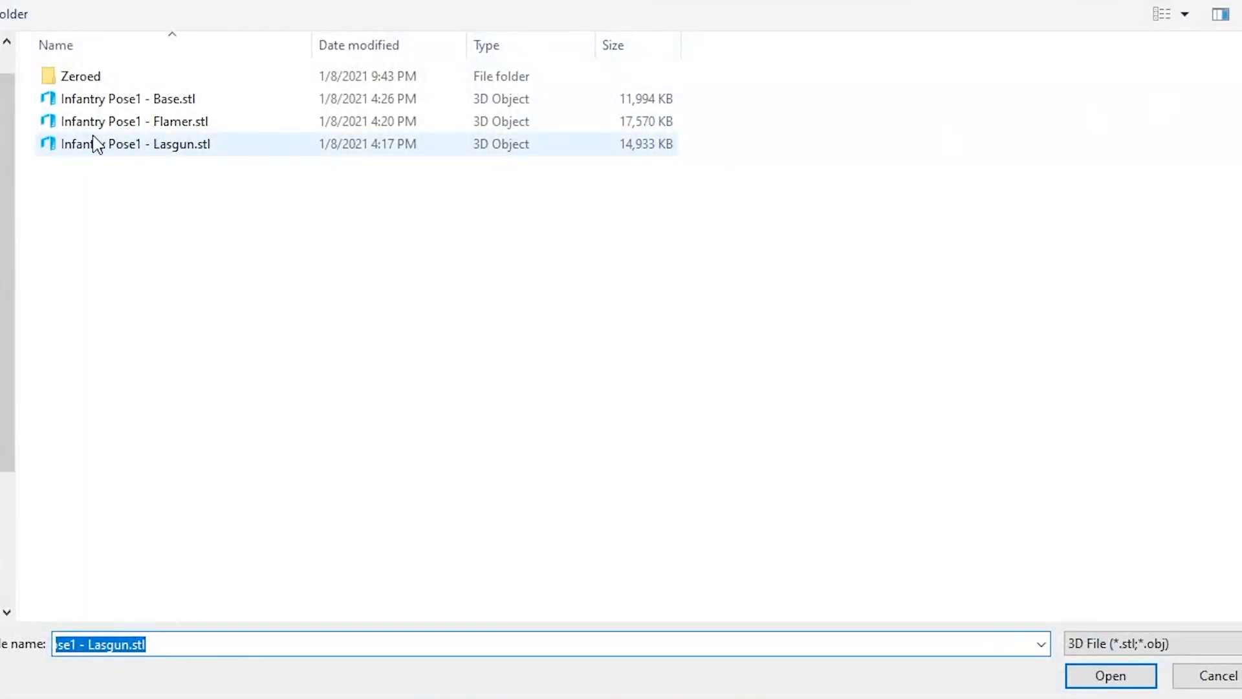
pyautogui.click(1110, 674)
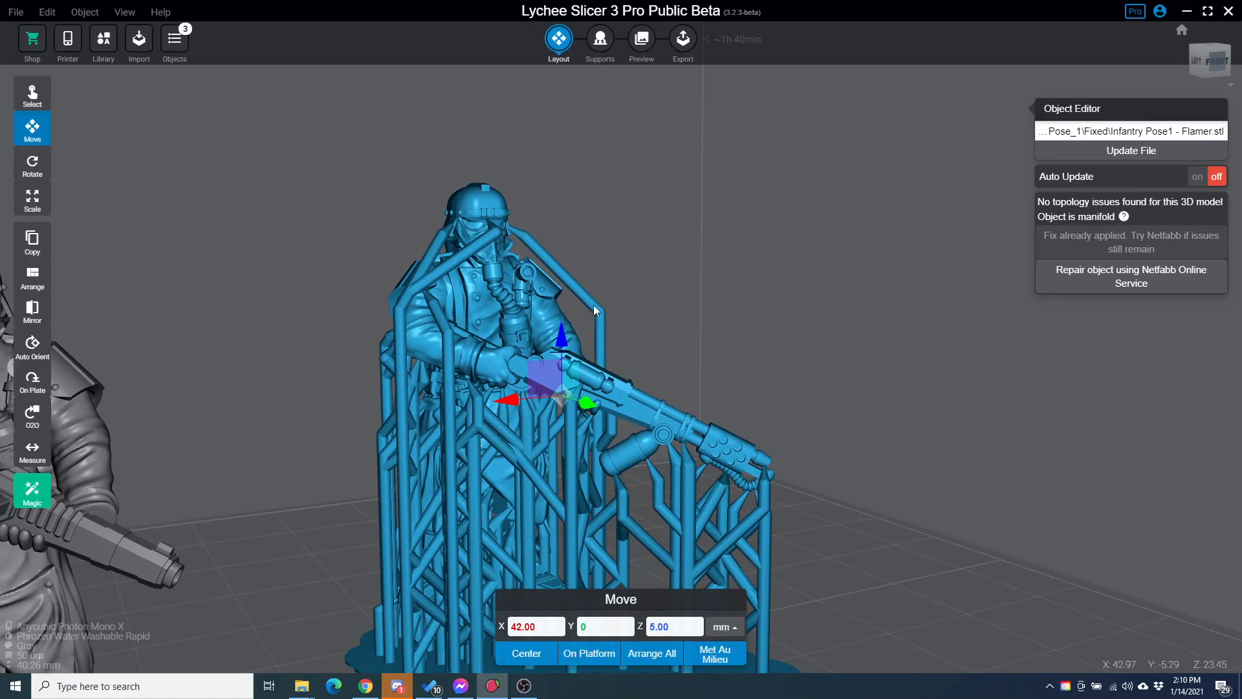
pyautogui.moveTo(507, 388)
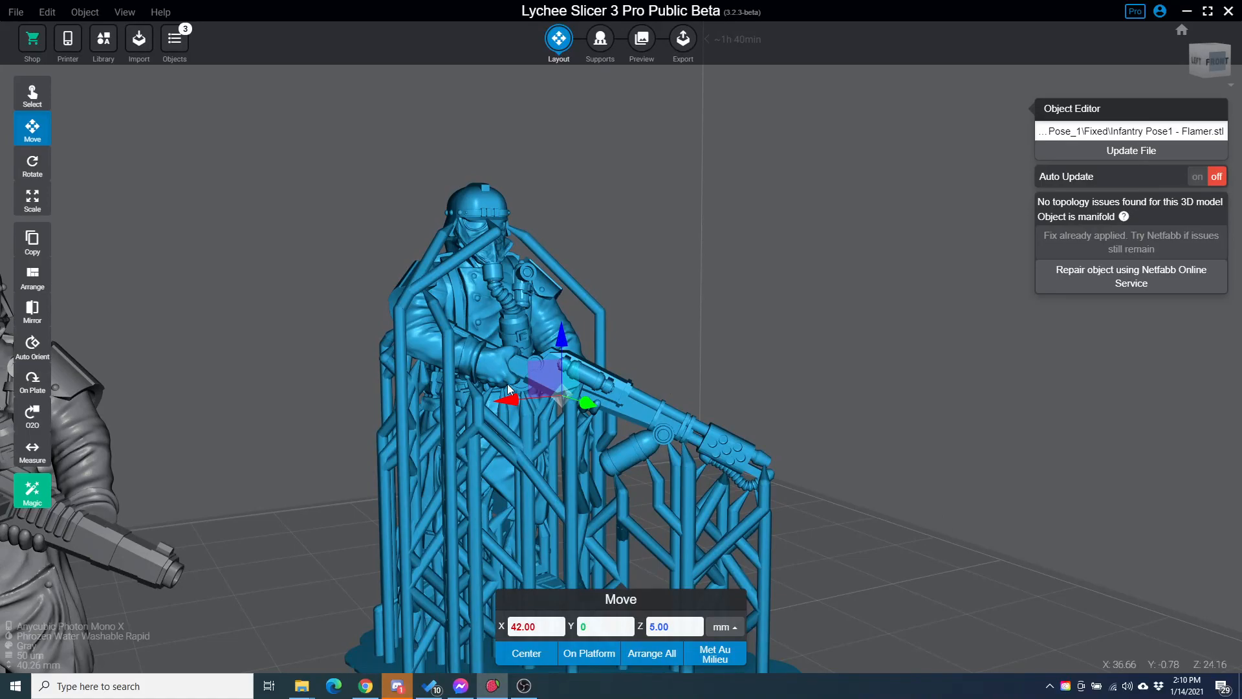
pyautogui.moveTo(846, 254)
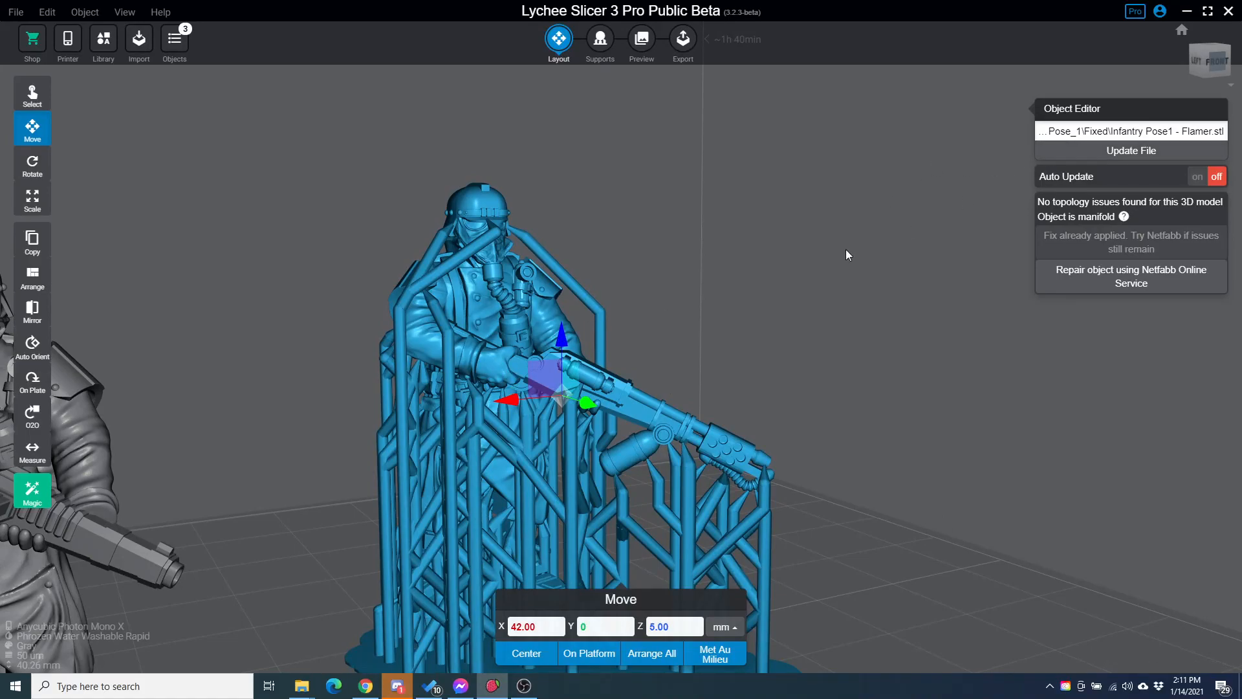
pyautogui.moveTo(1130, 131)
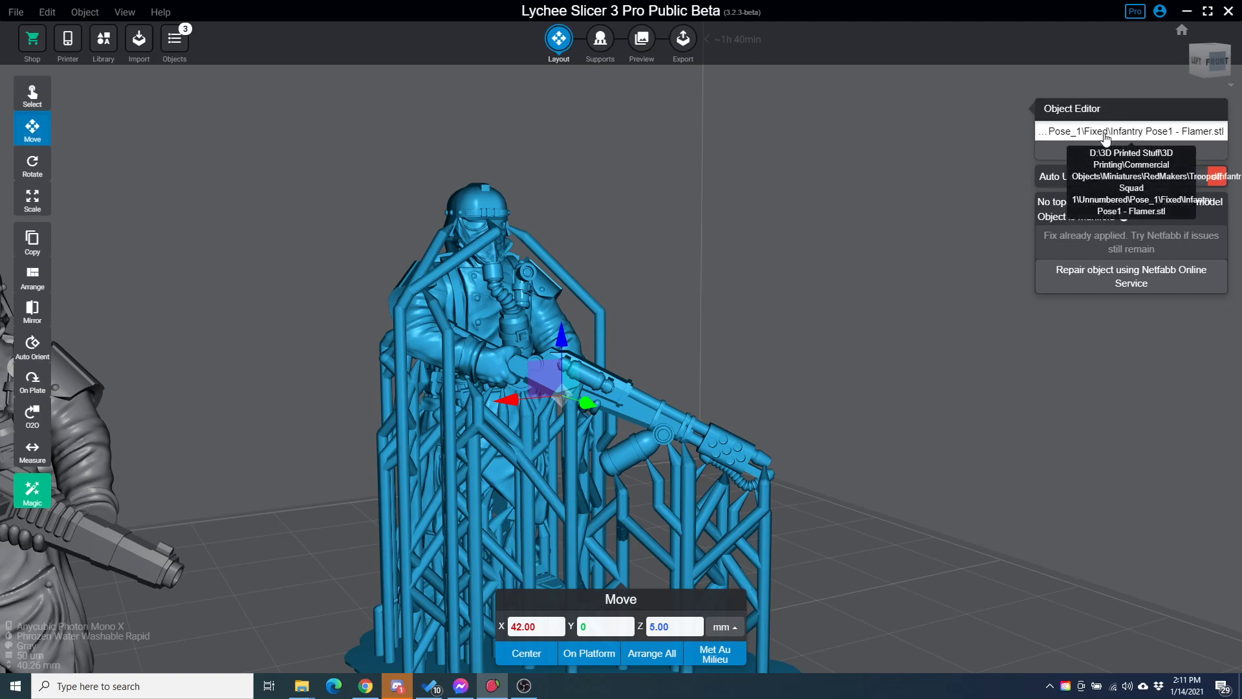
pyautogui.moveTo(689, 450)
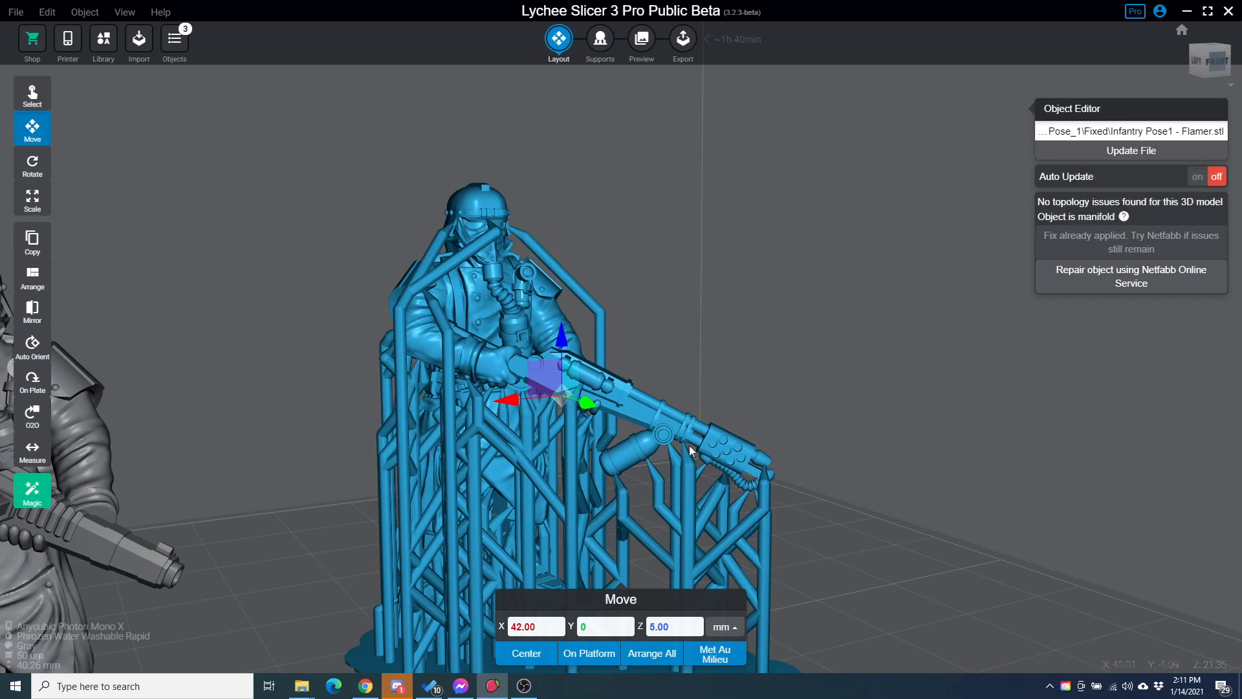
pyautogui.moveTo(804, 382)
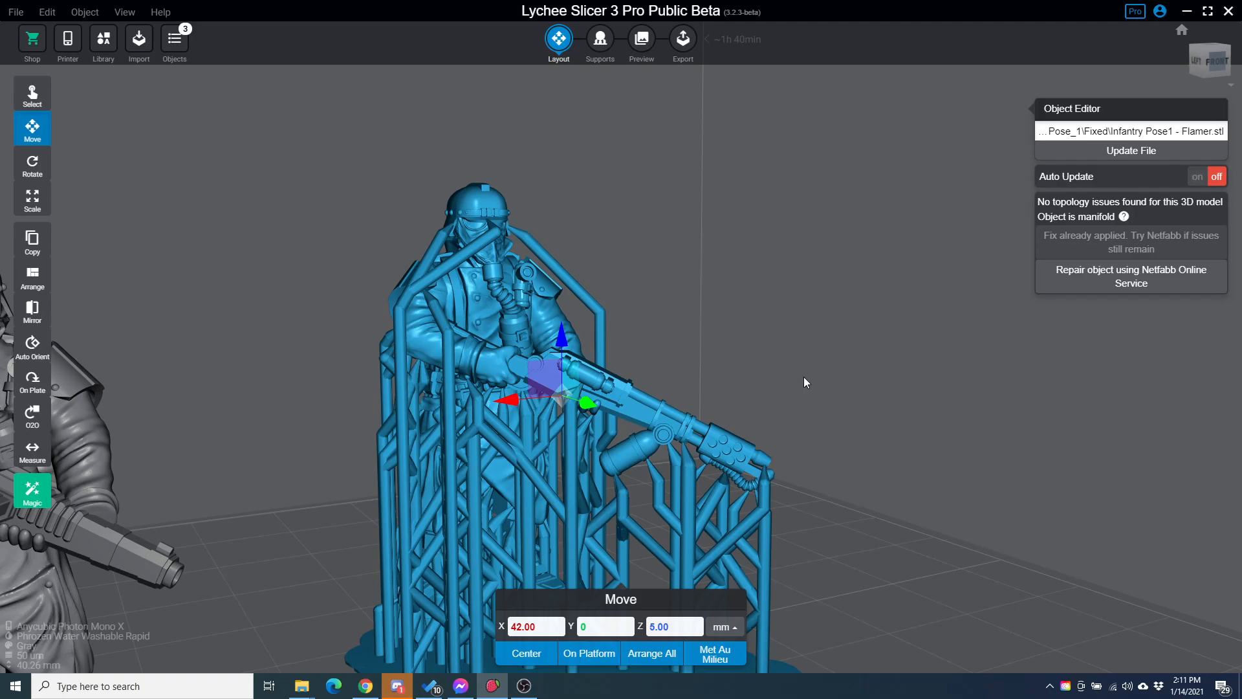
pyautogui.moveTo(782, 373)
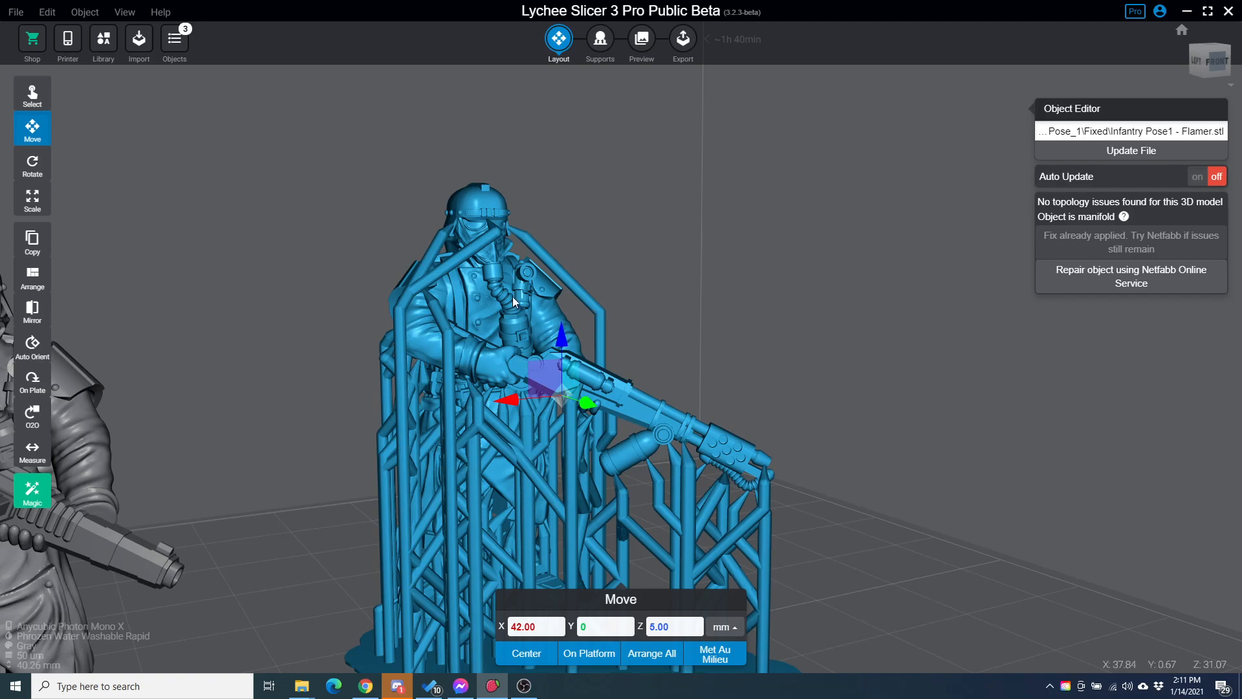
pyautogui.moveTo(604, 89)
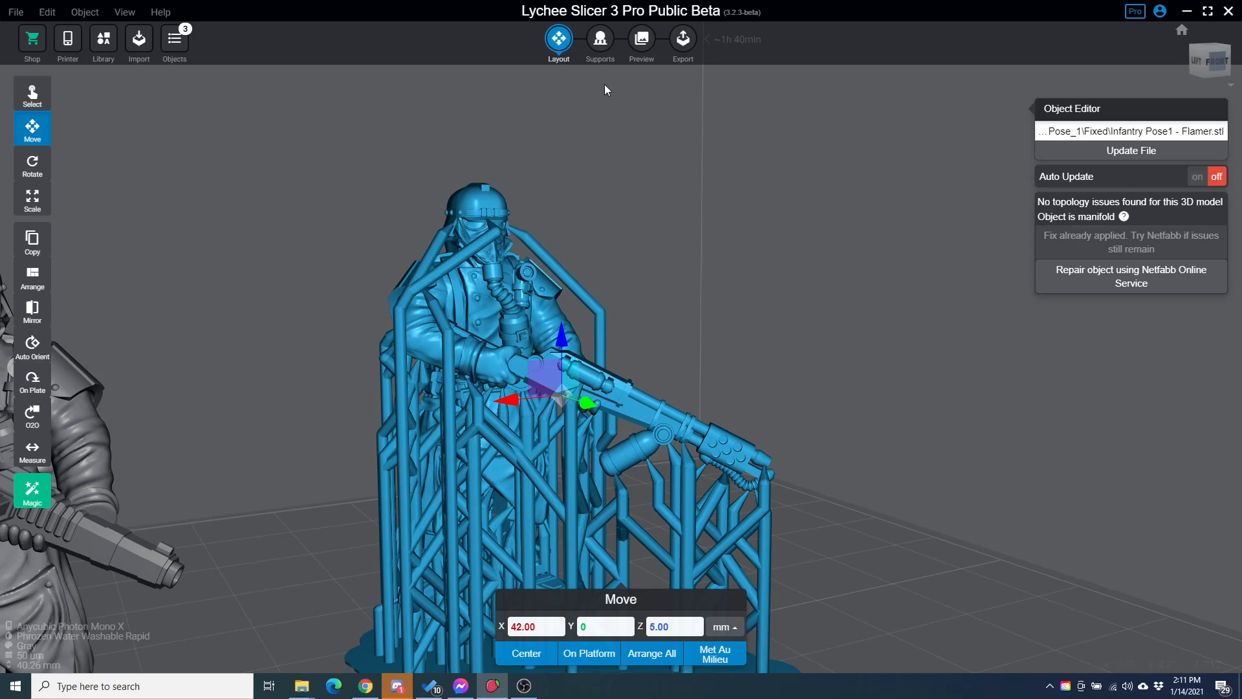
# Step: Switch to the Supports workspace to review the flamer figure's kept supports
pyautogui.click(599, 37)
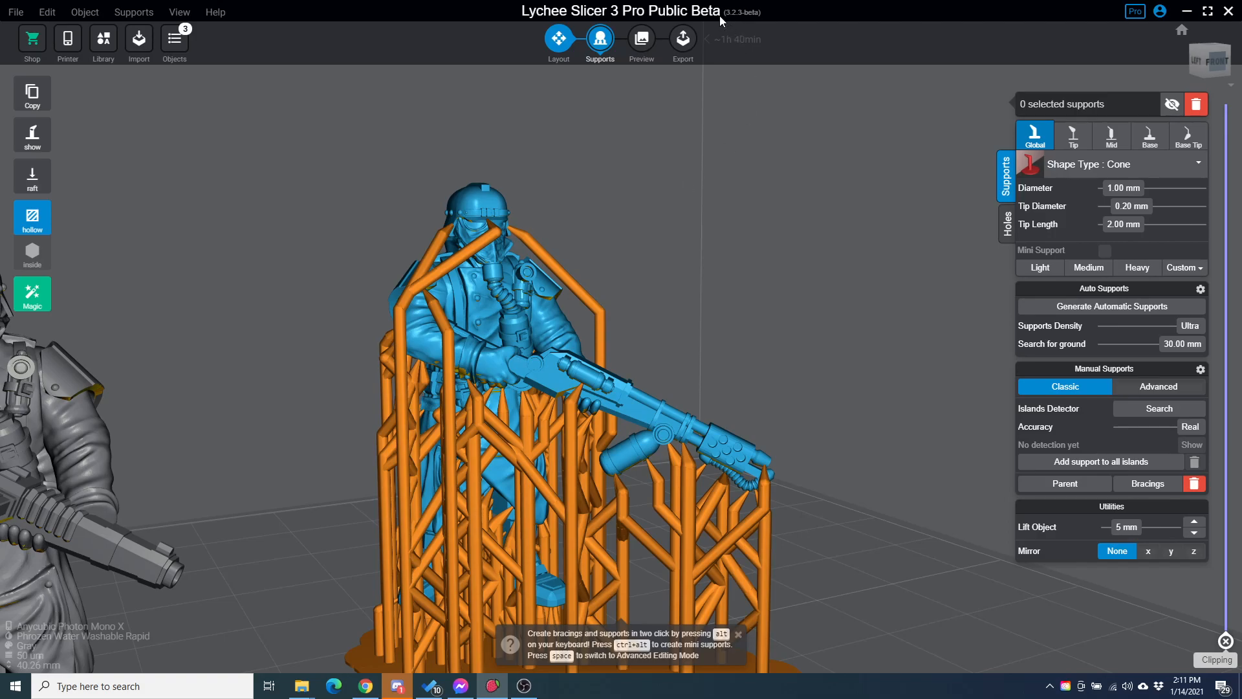
pyautogui.moveTo(696, 289)
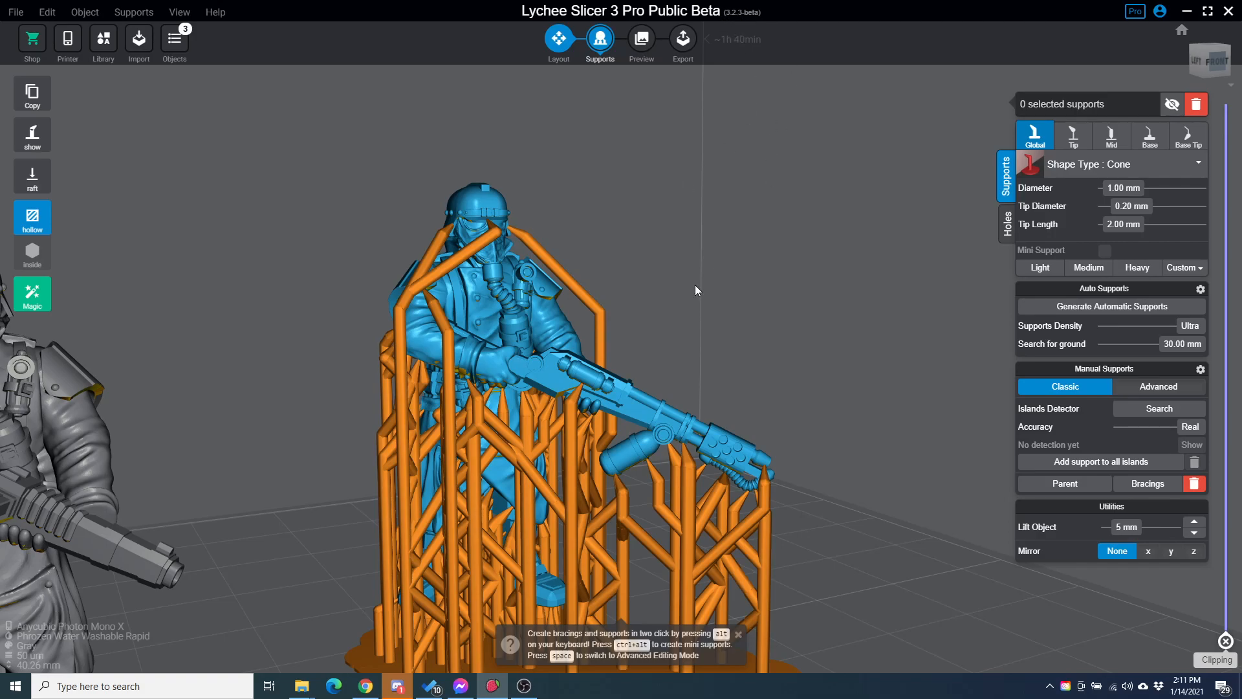
pyautogui.moveTo(721, 346)
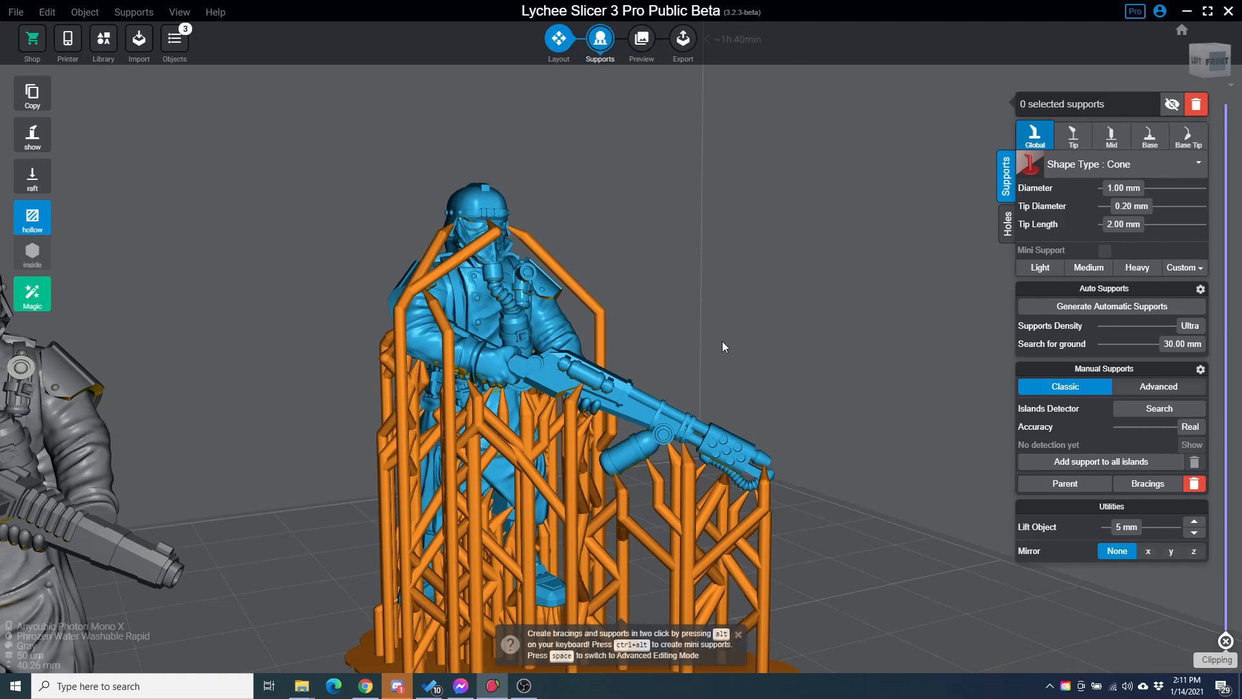
pyautogui.moveTo(674, 314)
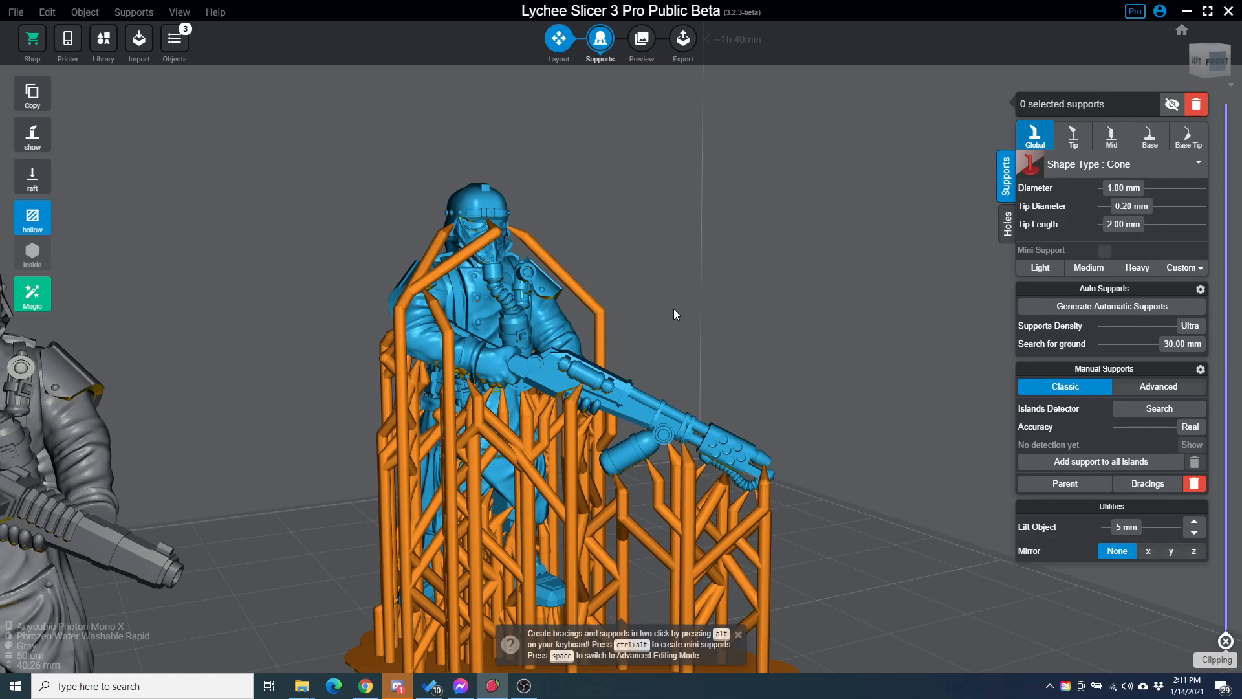
pyautogui.moveTo(765, 210)
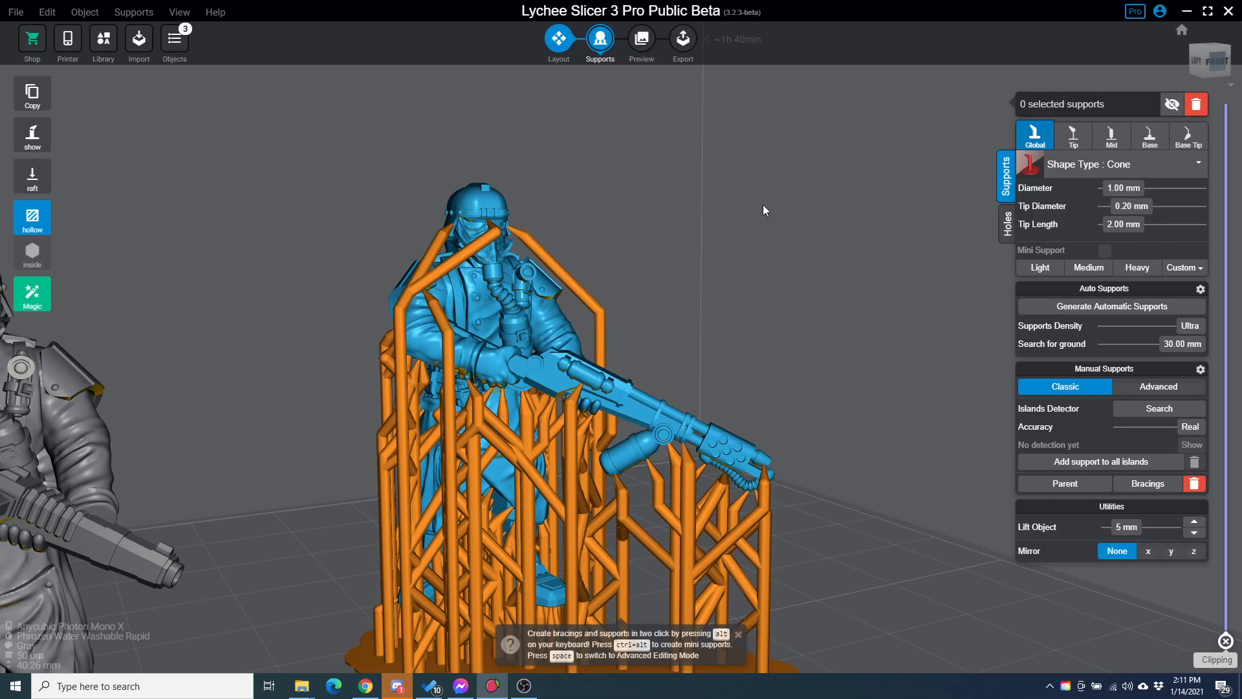
pyautogui.moveTo(745, 216)
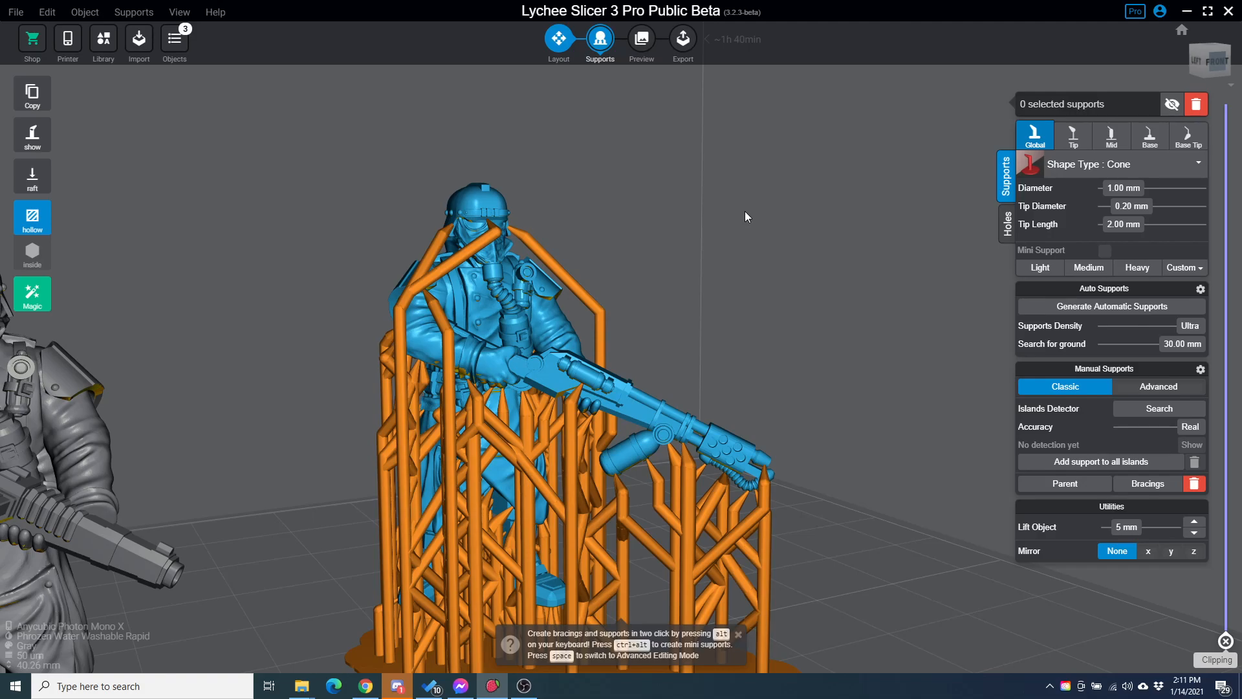
pyautogui.moveTo(749, 231)
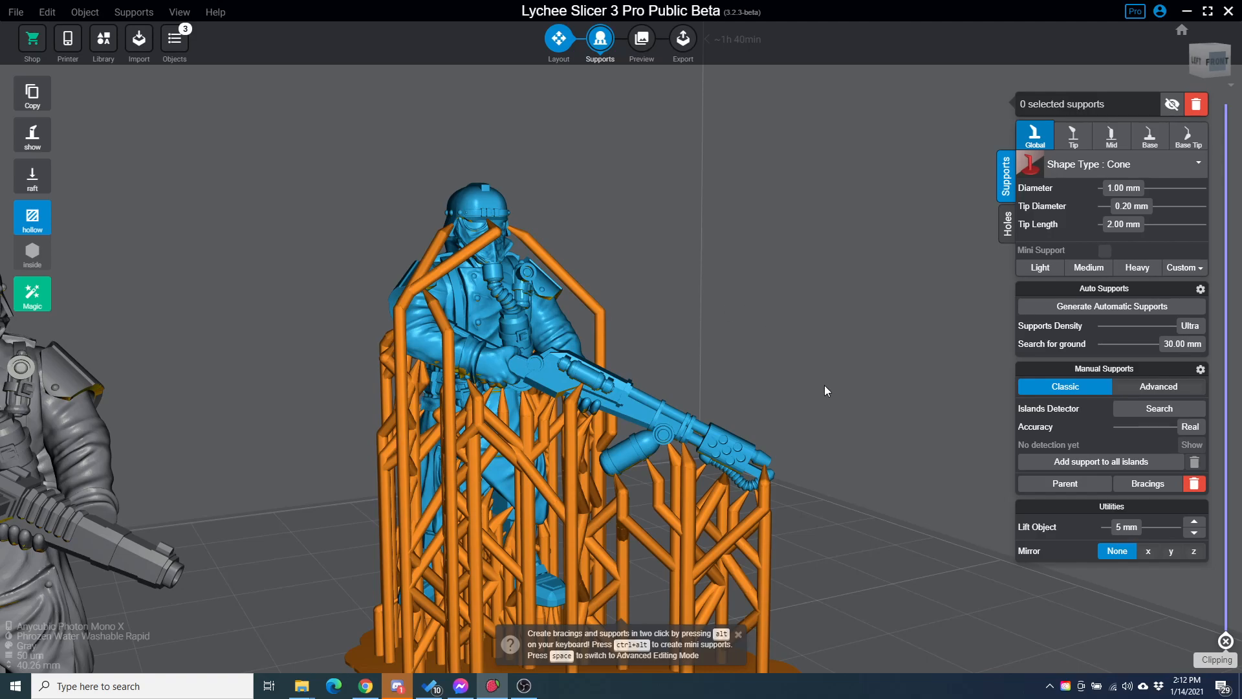
pyautogui.moveTo(862, 433)
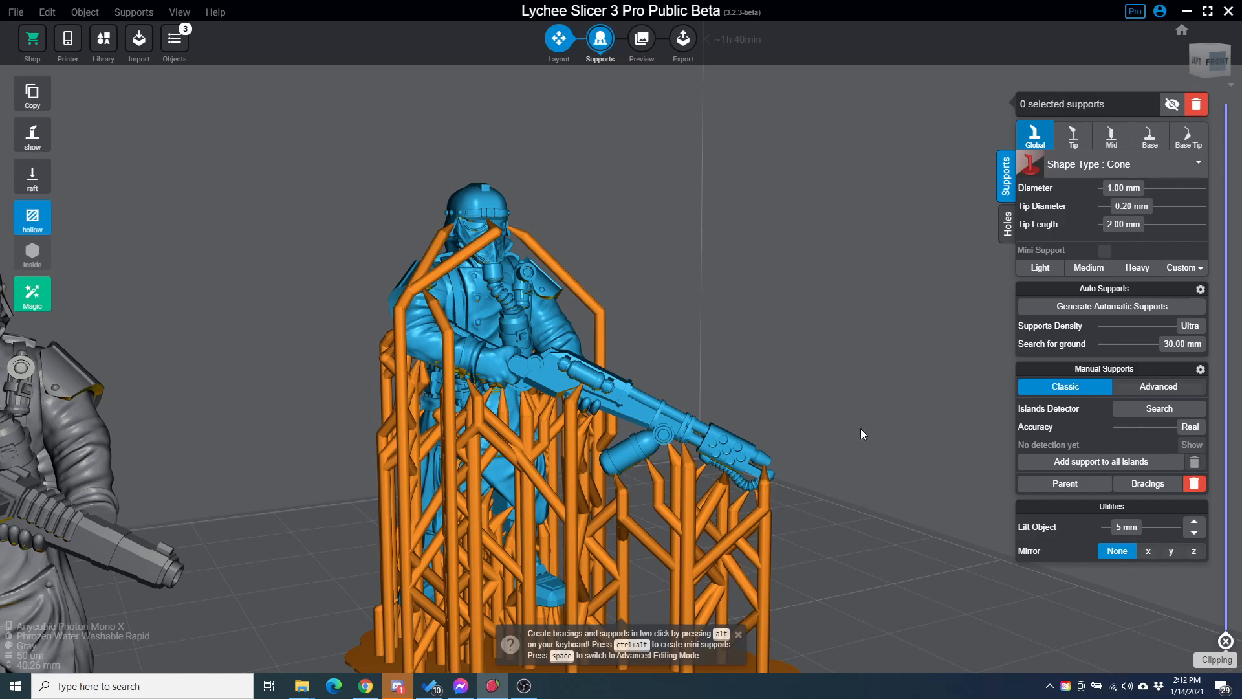